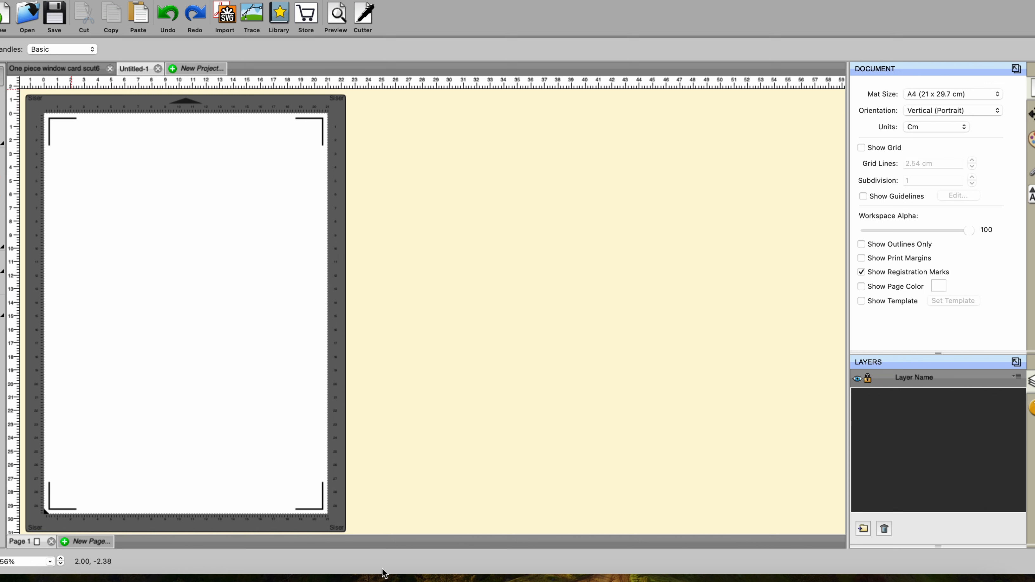
mouse_move(103, 465)
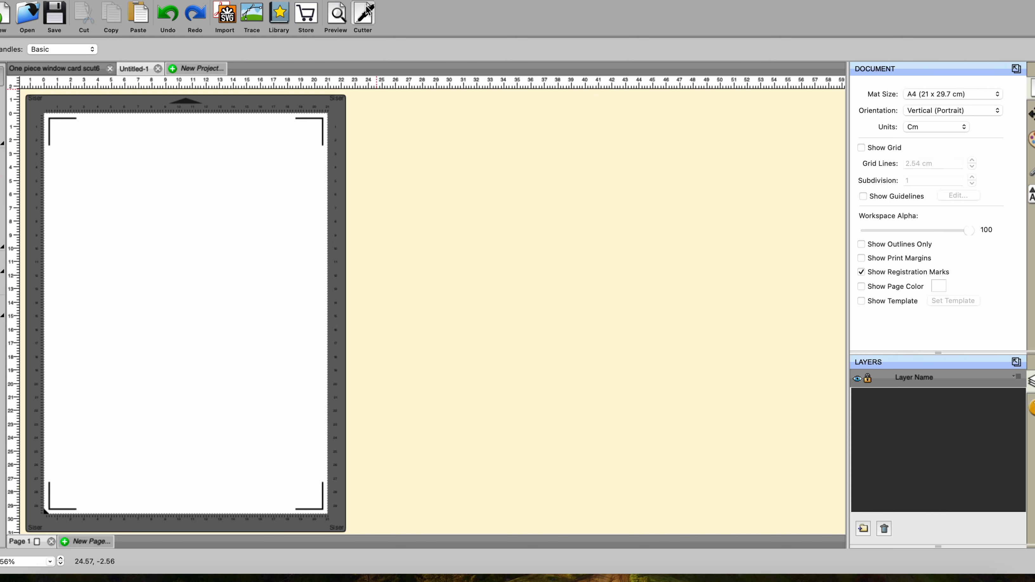
Step: Review the Juliet's registration marks as four 2.007 cm marks inset 0.4 cm and accept them
click(362, 17)
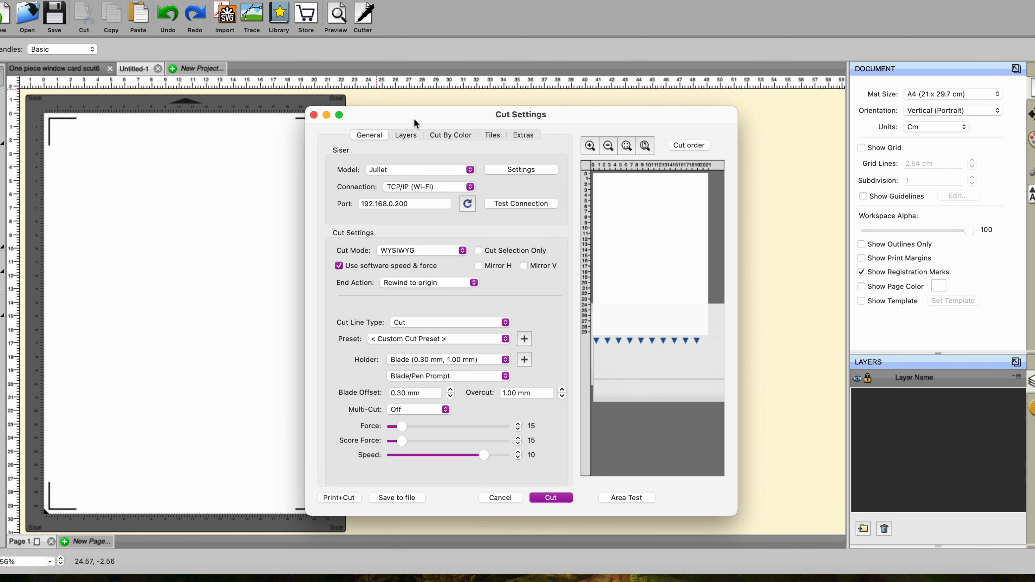
click(521, 170)
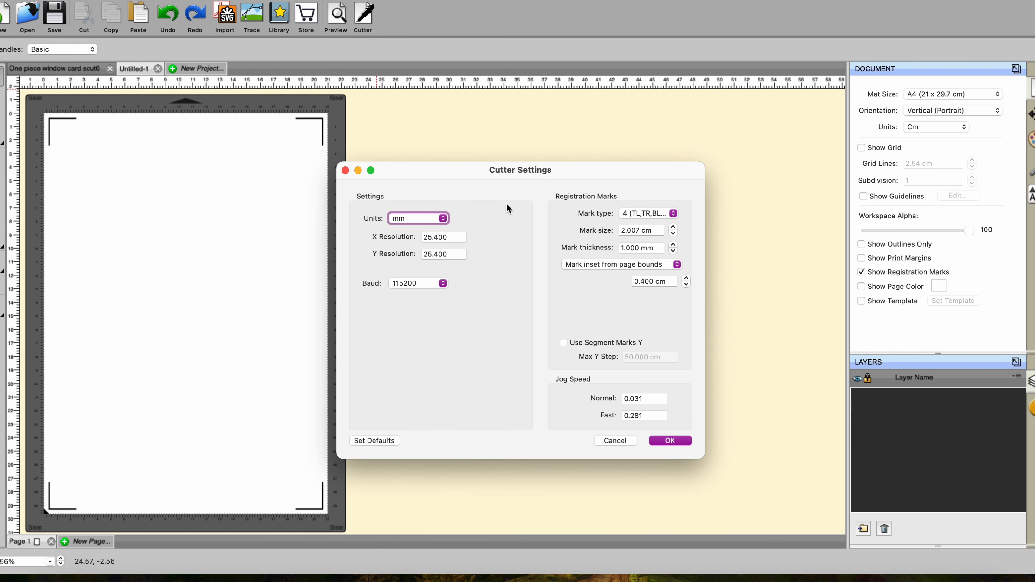
mouse_move(601, 273)
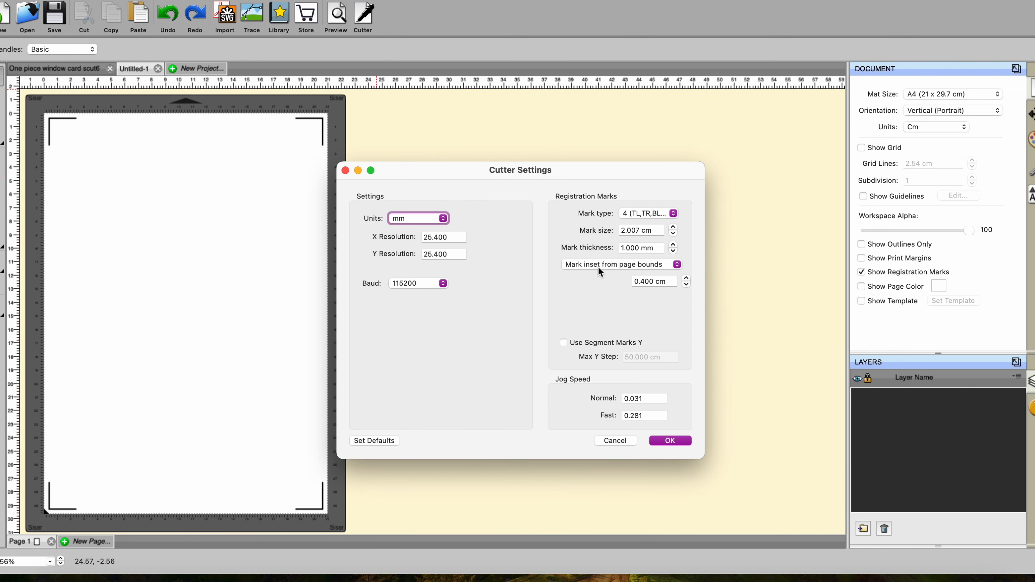
mouse_move(655, 272)
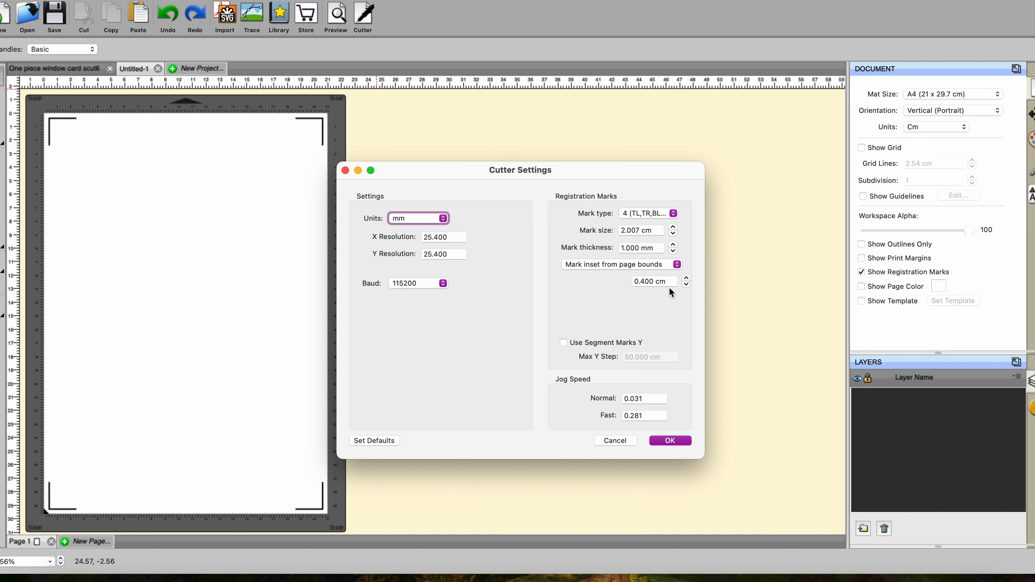
mouse_move(663, 437)
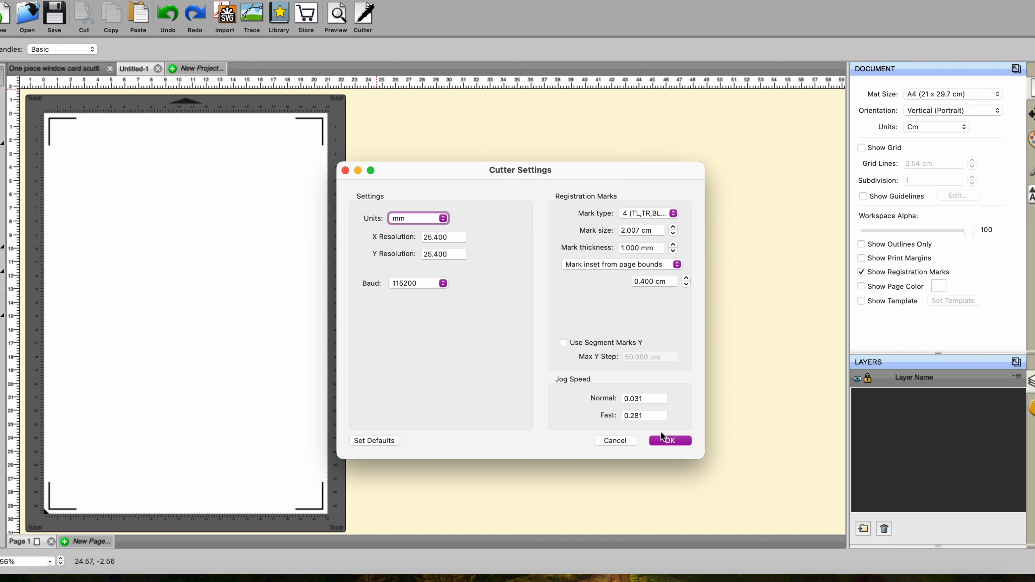
click(669, 440)
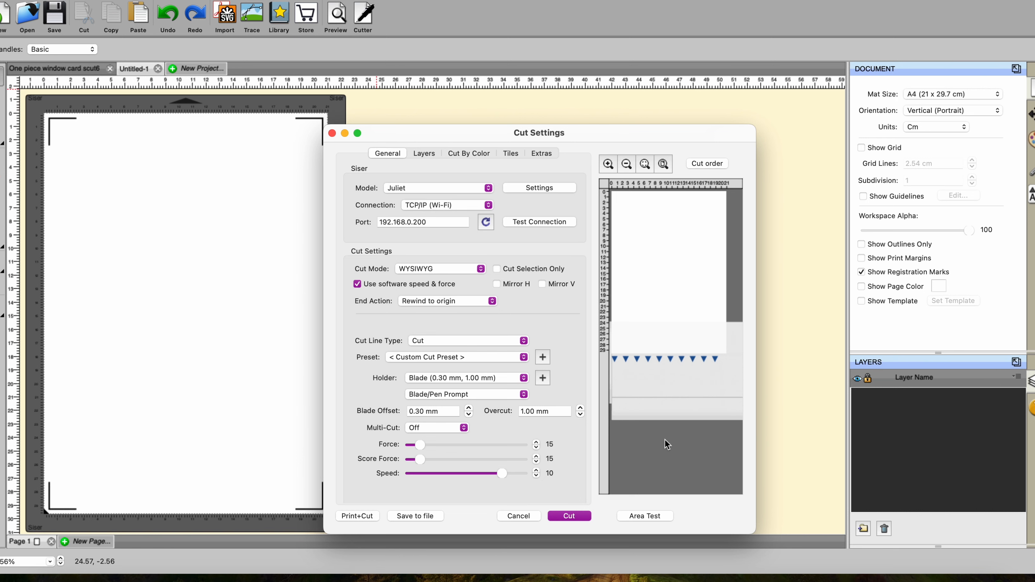
mouse_move(524, 515)
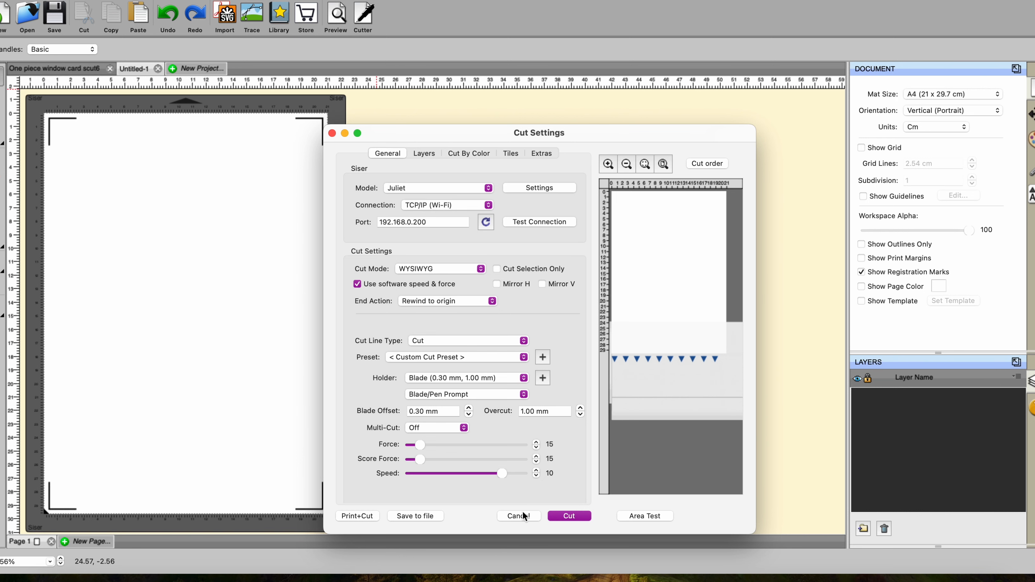
Step: Cancel the cut settings and confirm Page Setup as A4 portrait at 100% for the HP printer
click(519, 515)
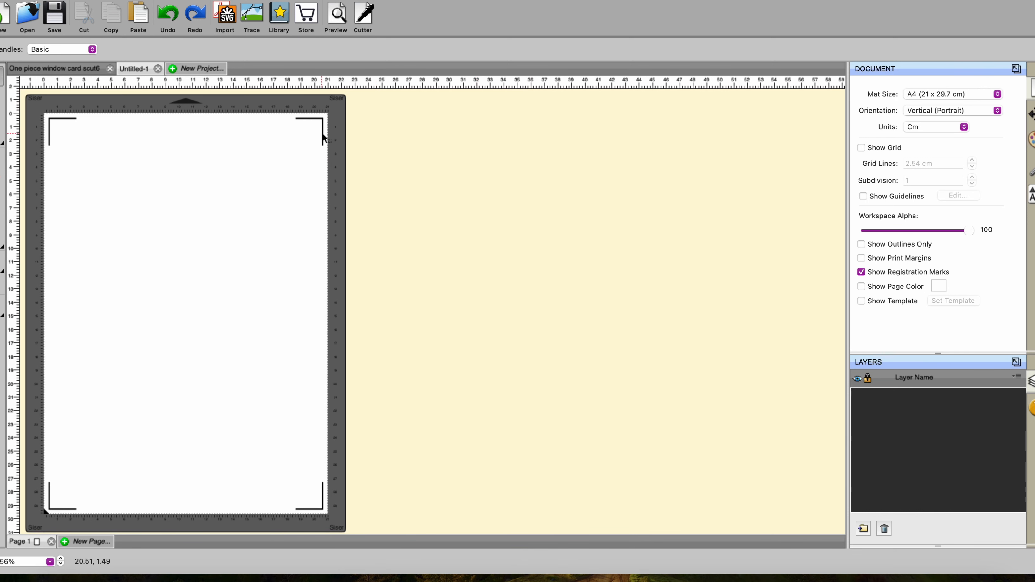
mouse_move(115, 487)
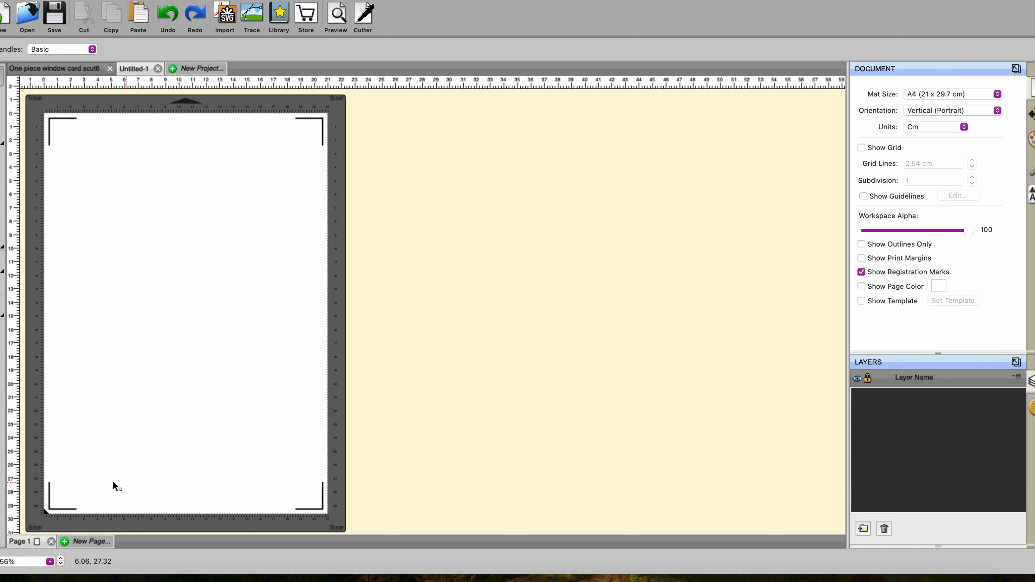
mouse_move(382, 210)
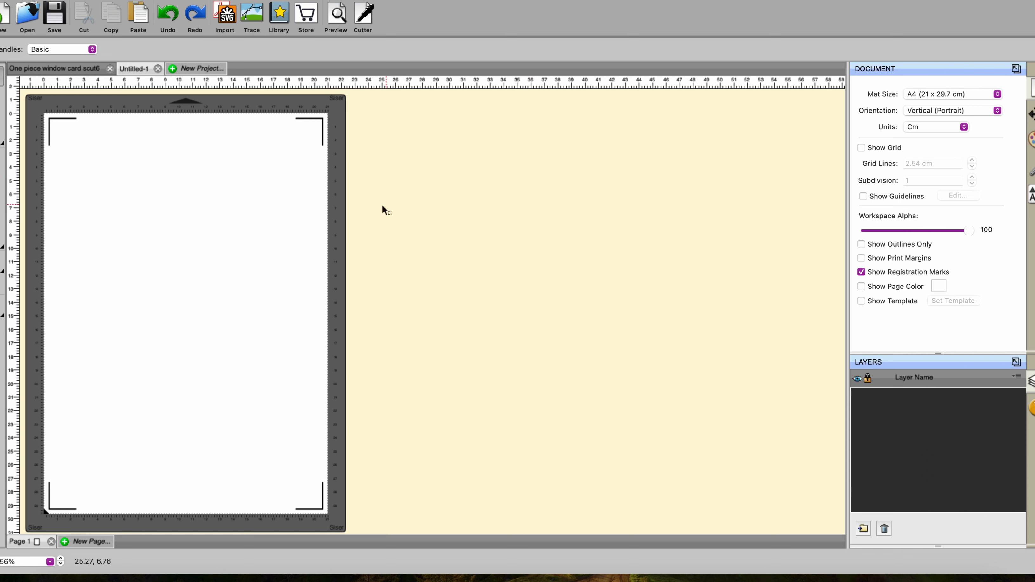
mouse_move(209, 197)
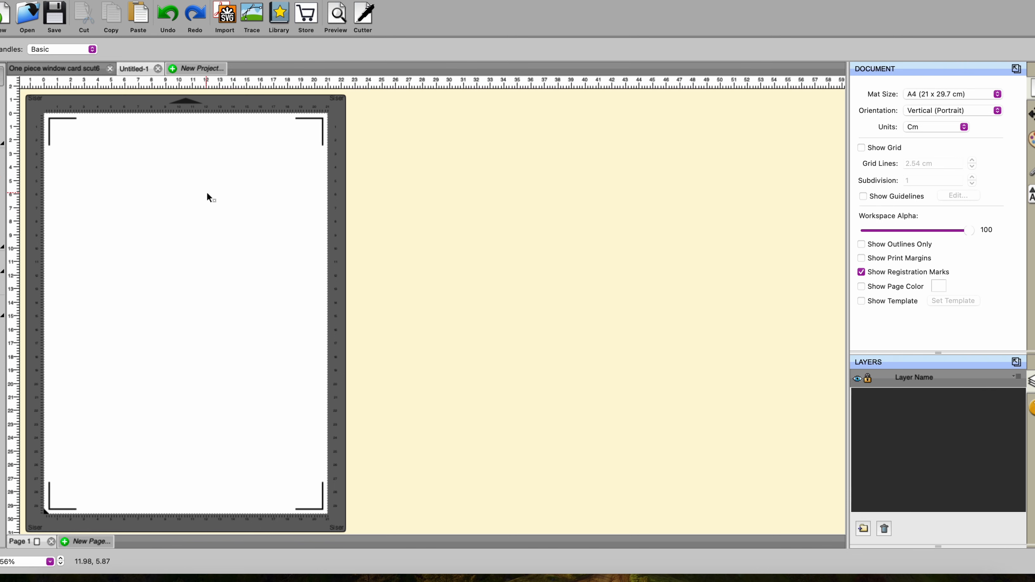
click(6, 12)
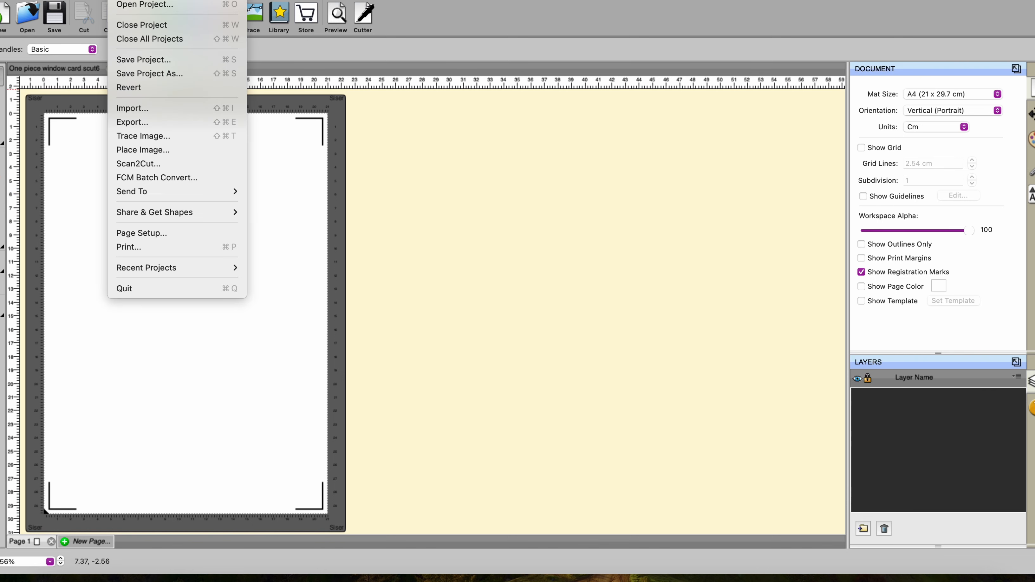
click(141, 232)
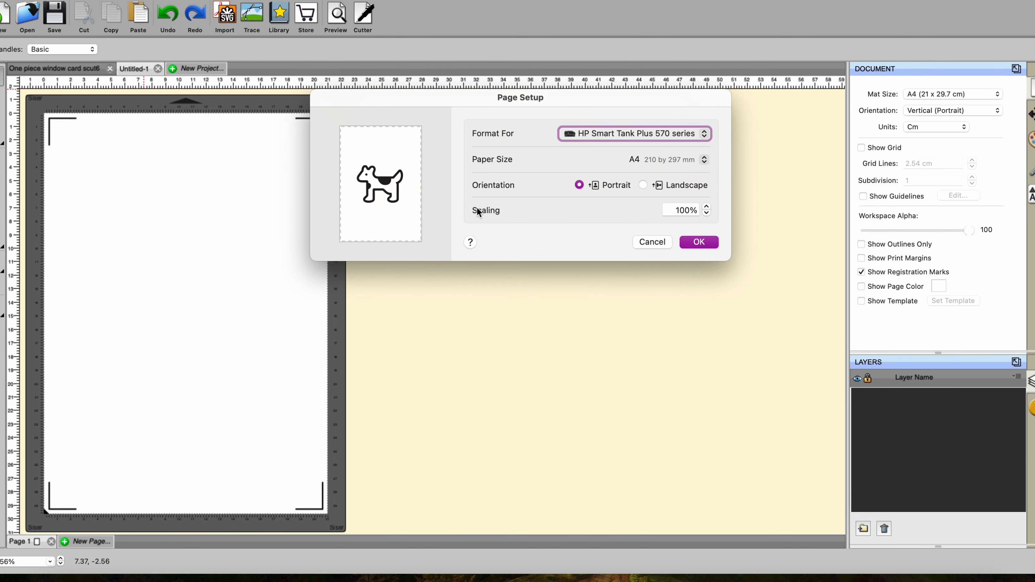
mouse_move(650, 164)
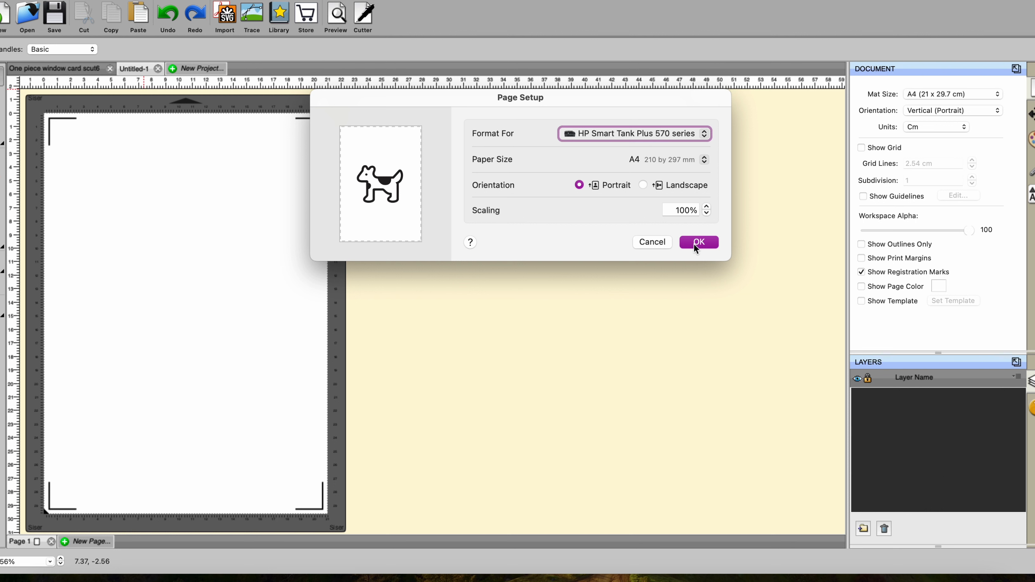
click(699, 242)
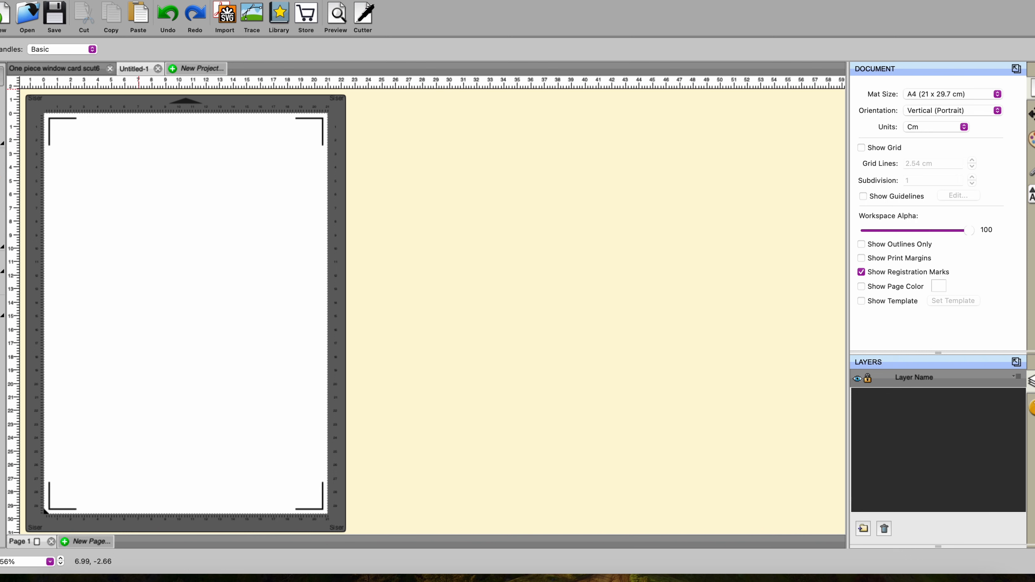
Step: Bring up the HP printer's Print dialog with Print registration marks checked
click(7, 12)
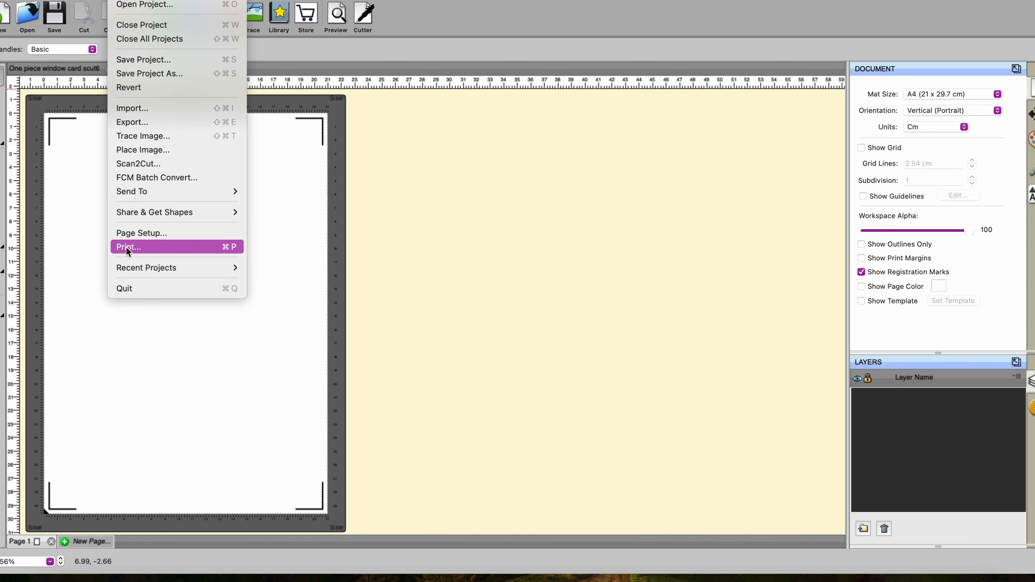
click(128, 246)
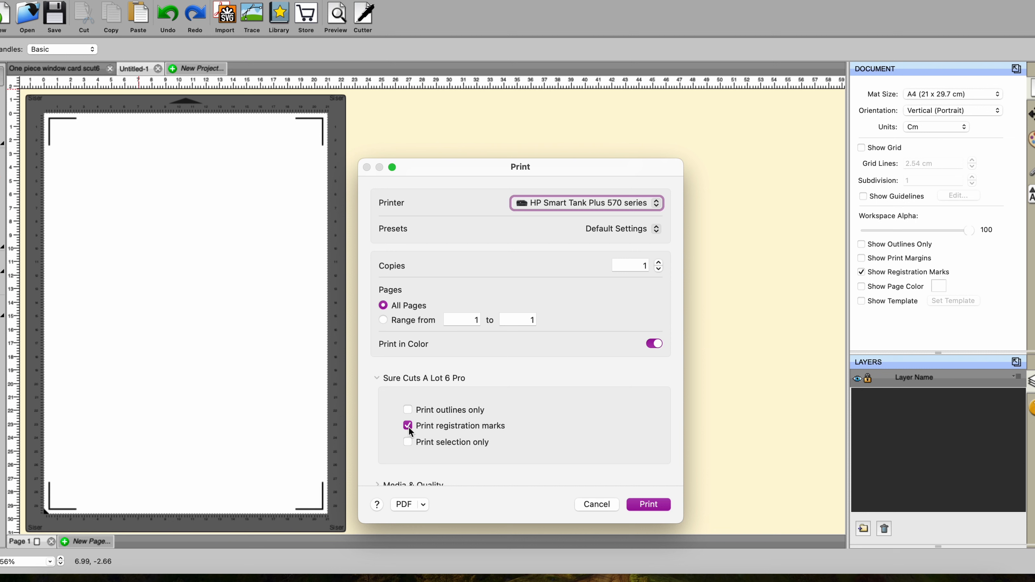
mouse_move(690, 401)
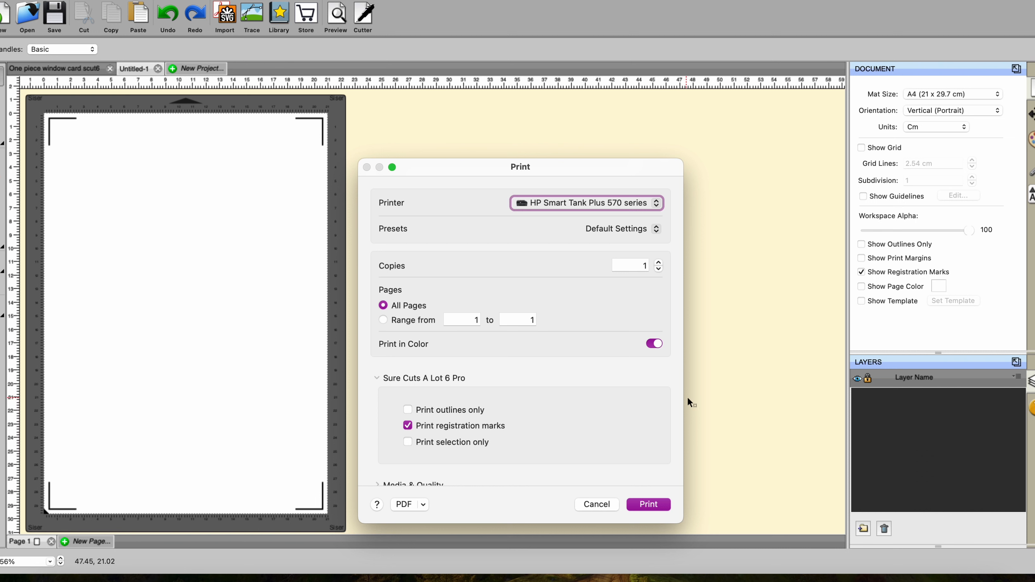
mouse_move(598, 504)
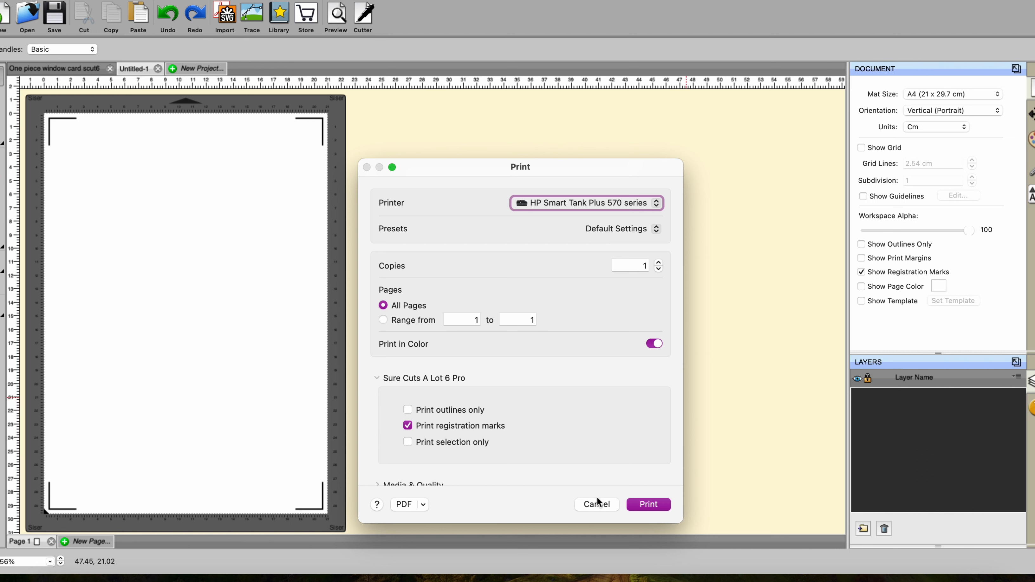
Step: Cancel the Print dialog, leaving the blank A4 page with registration marks
click(595, 504)
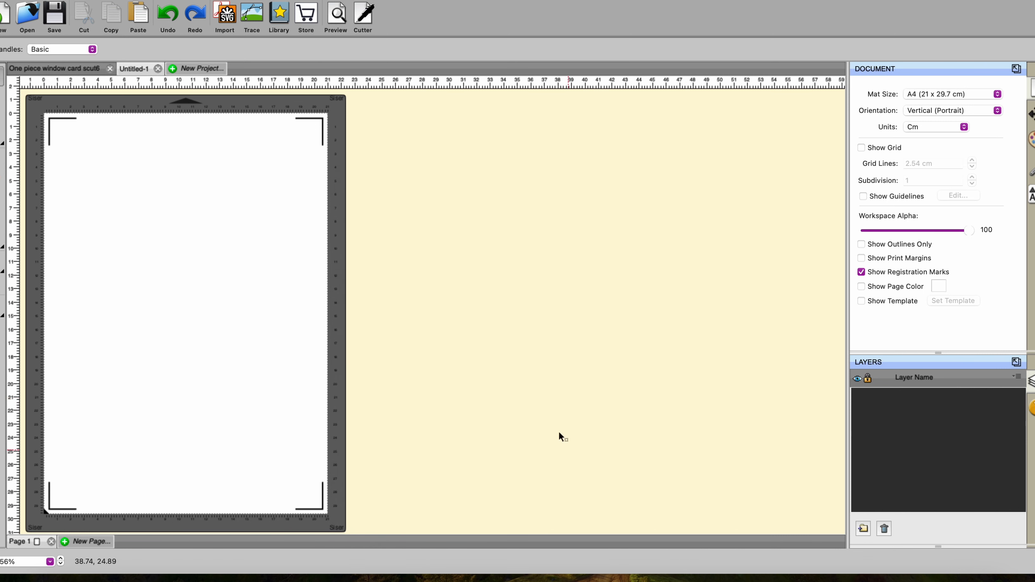
mouse_move(529, 254)
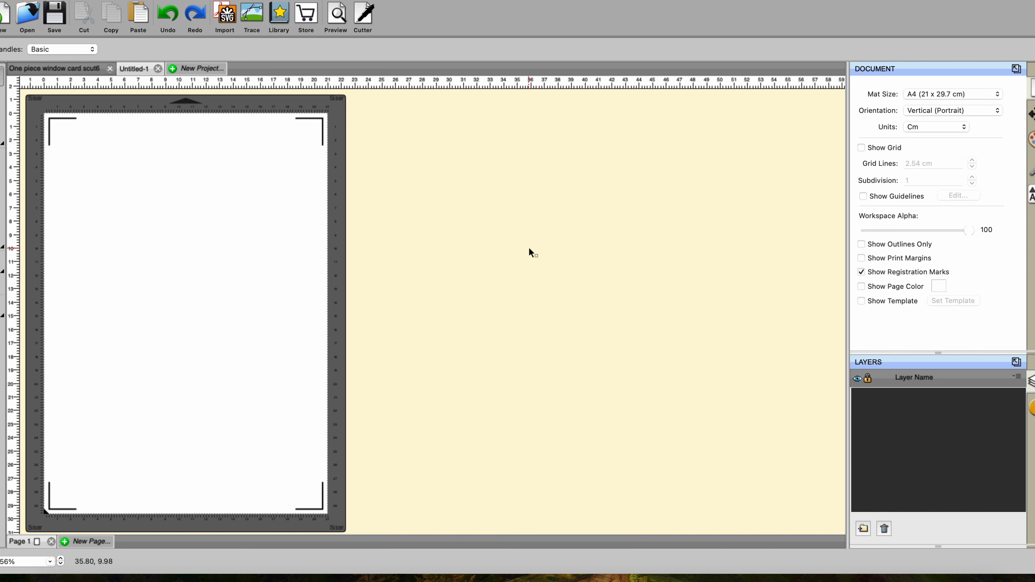
mouse_move(452, 204)
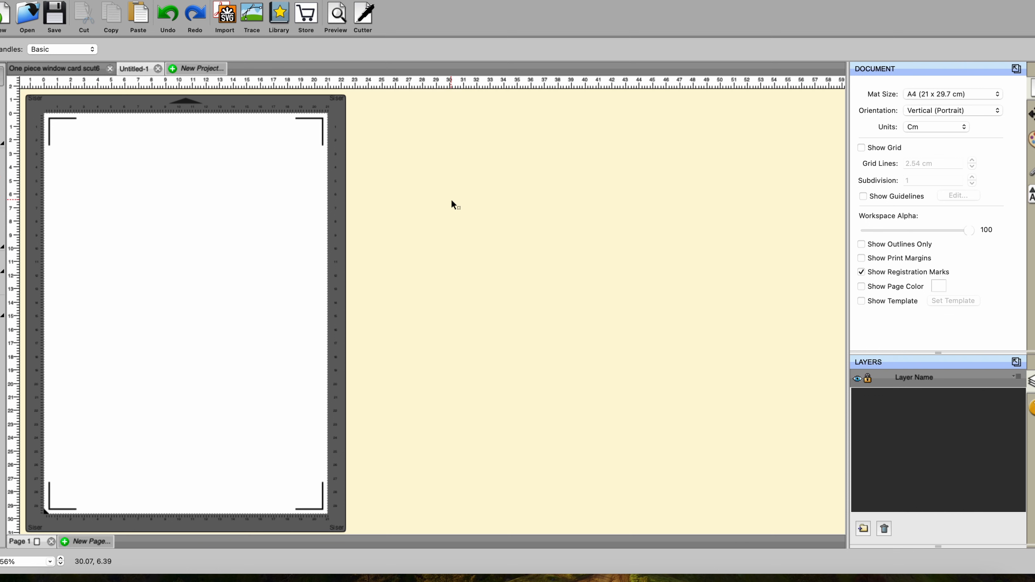
mouse_move(316, 75)
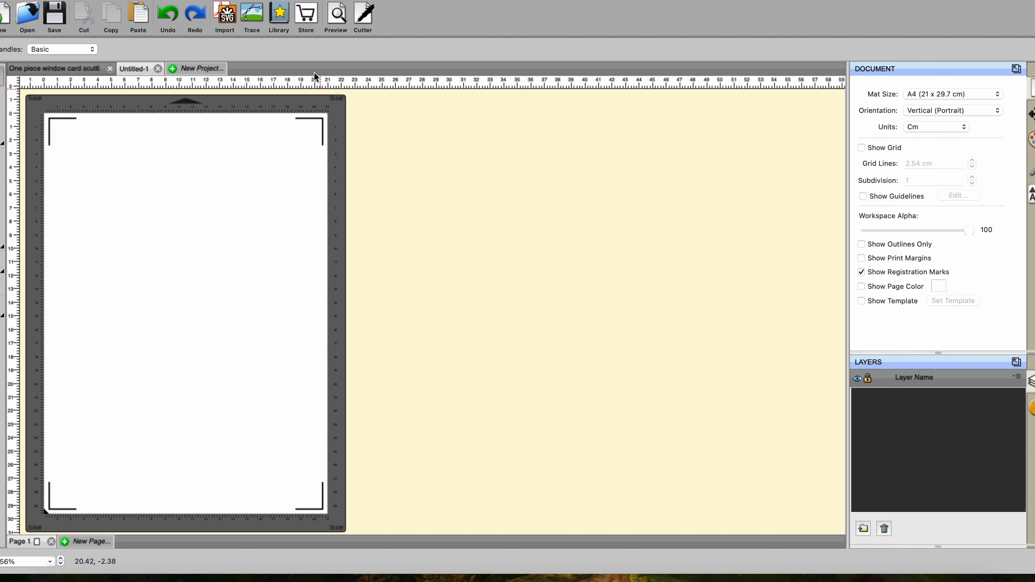
Step: Load Scan.png into Trace Image and trace it monochrome, contrast 198, despeckle, smooth 75, detail 98
click(252, 13)
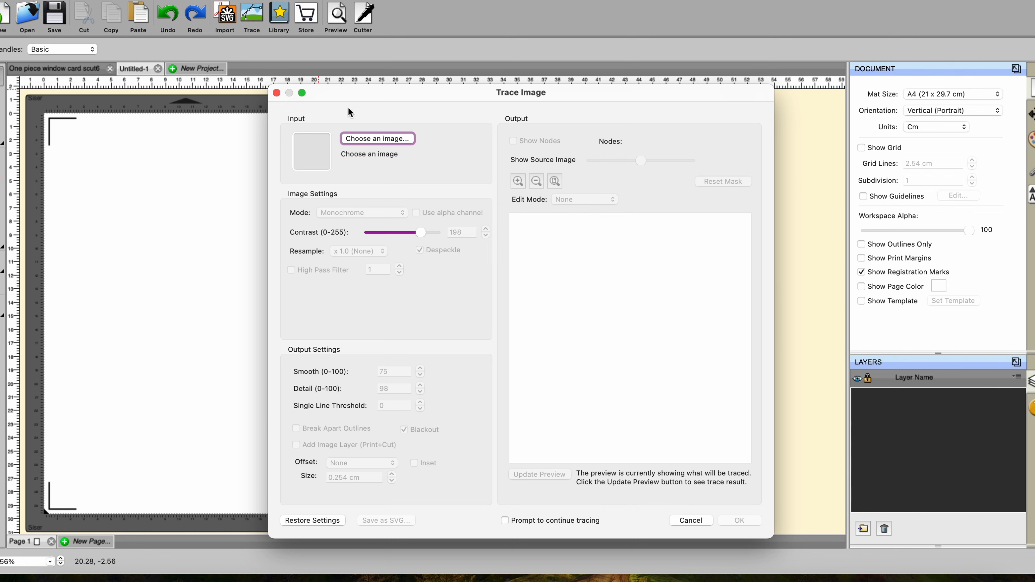
click(377, 139)
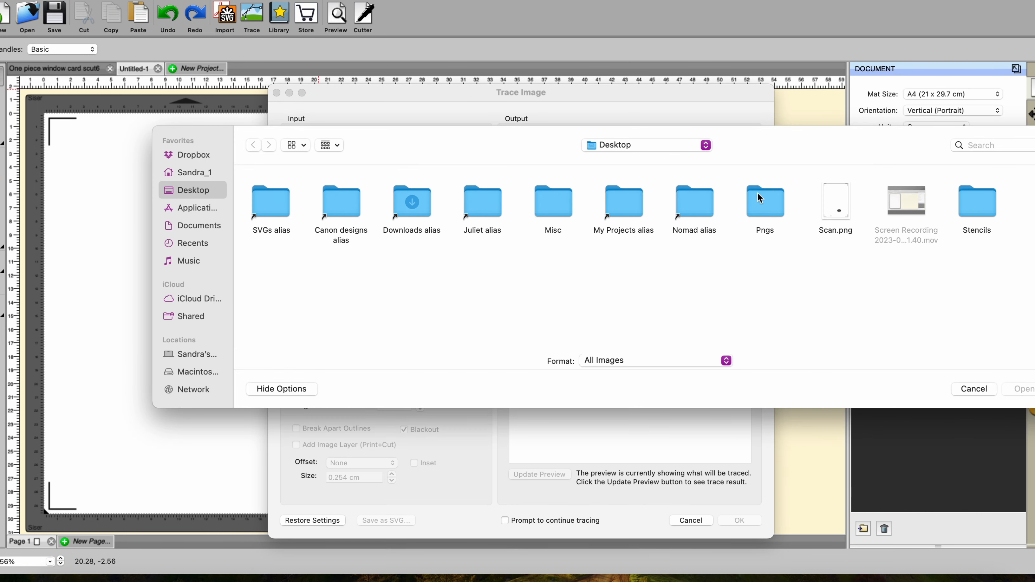
click(835, 204)
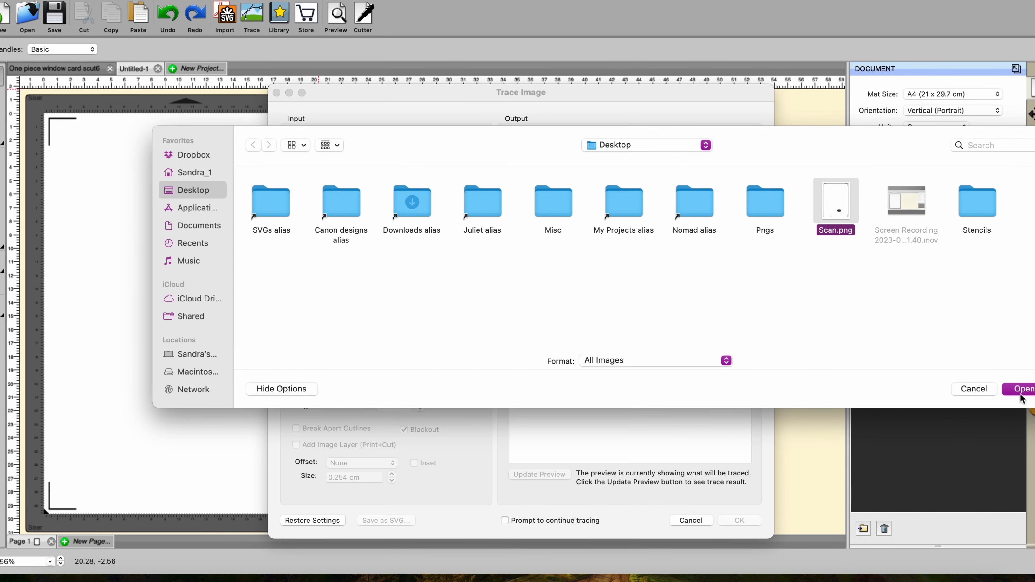
click(1022, 389)
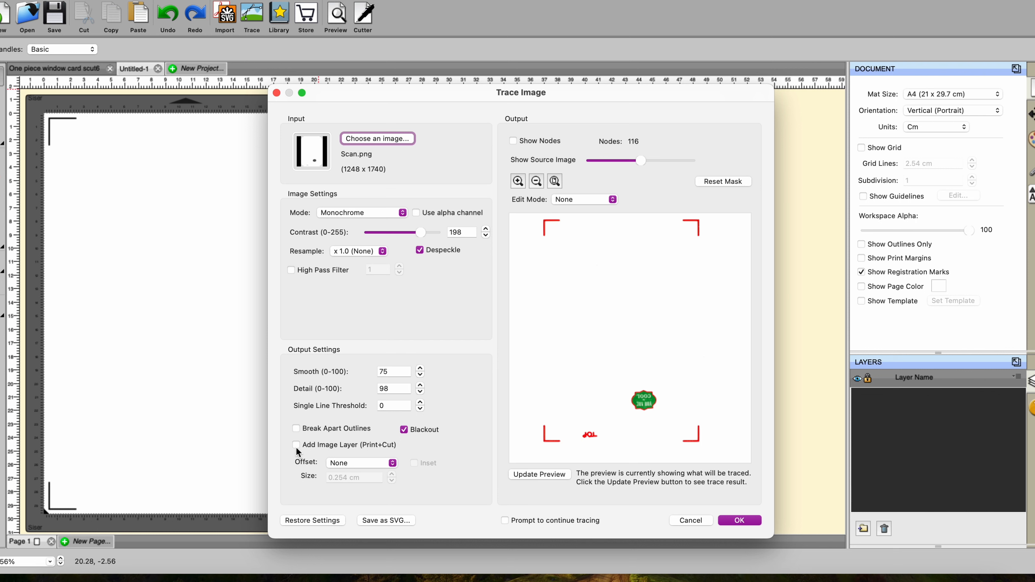
mouse_move(296, 445)
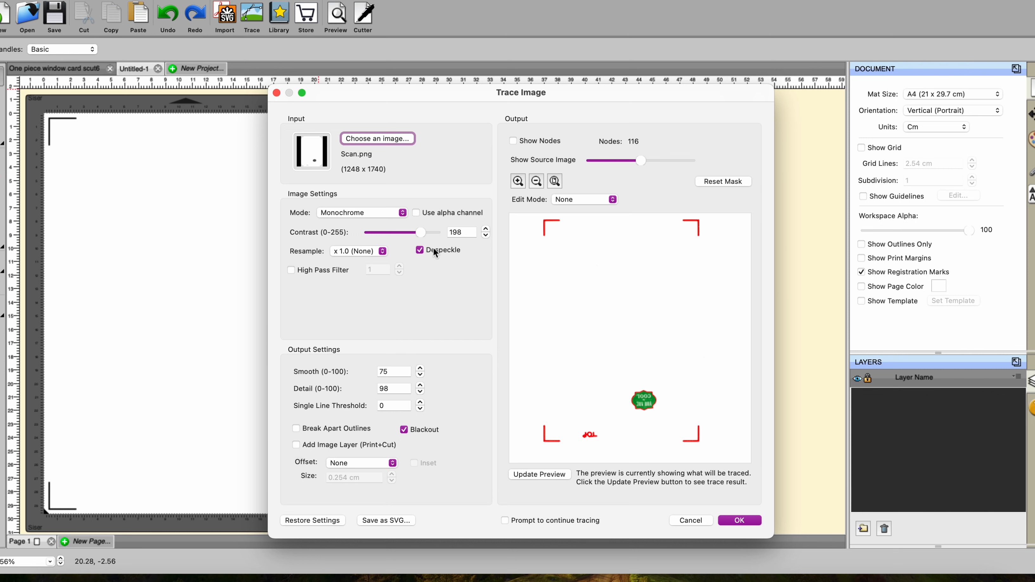
mouse_move(434, 254)
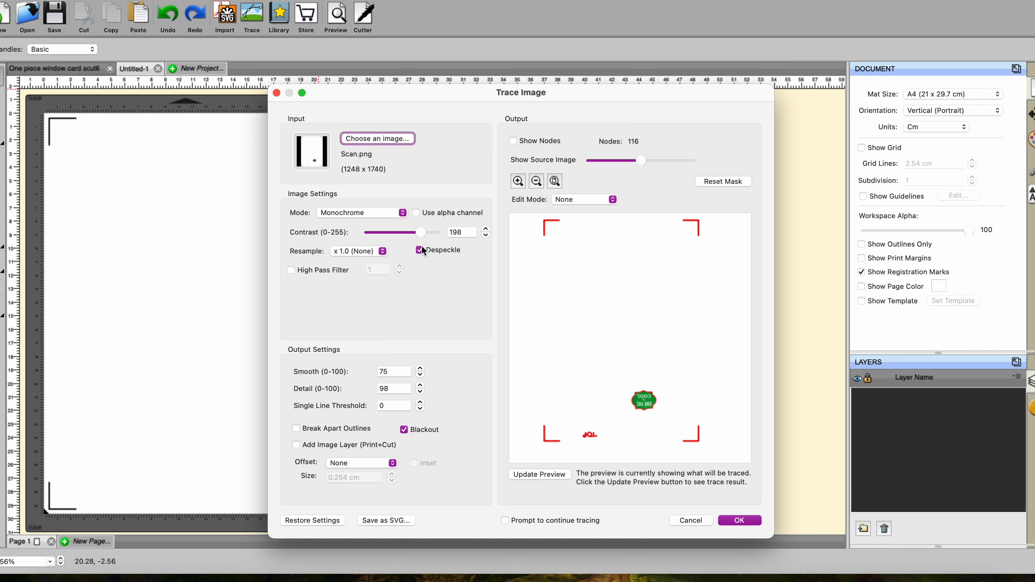
mouse_move(422, 257)
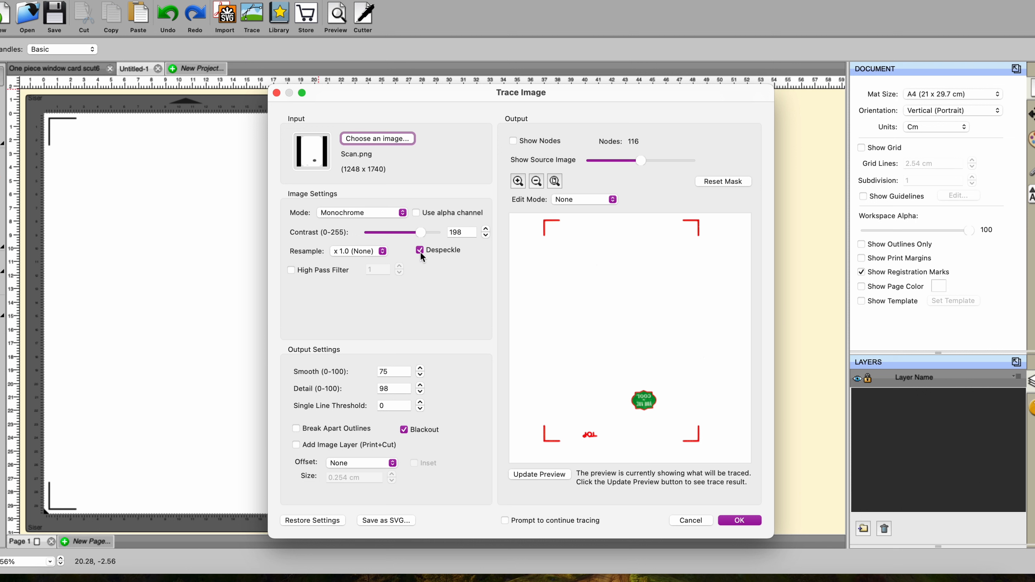
mouse_move(646, 320)
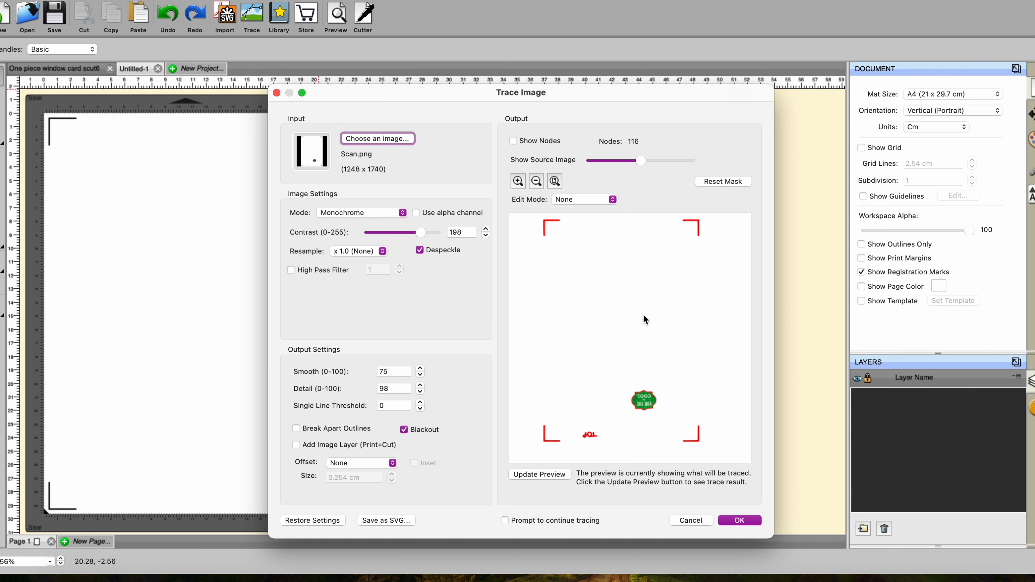
mouse_move(657, 397)
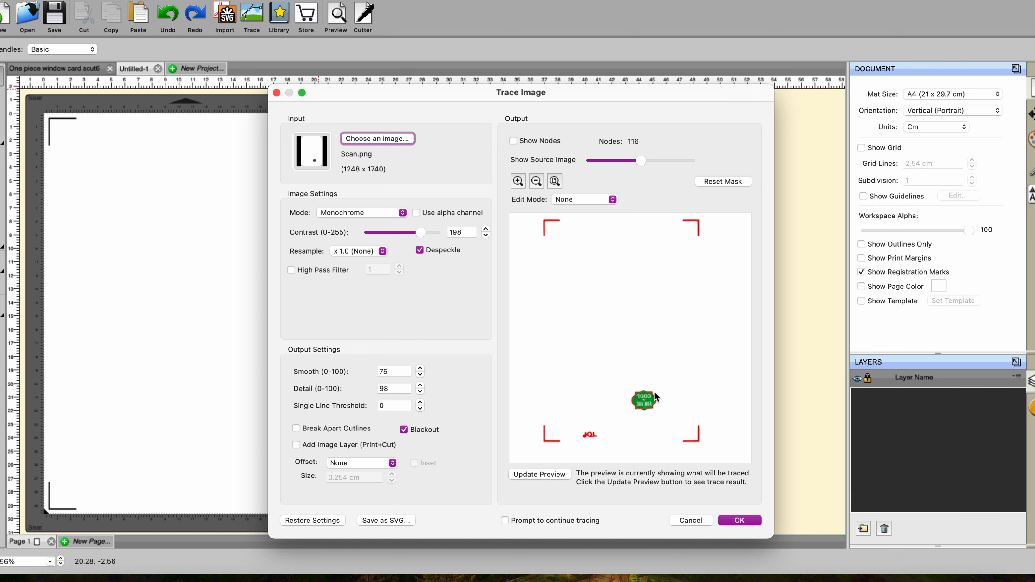
mouse_move(637, 404)
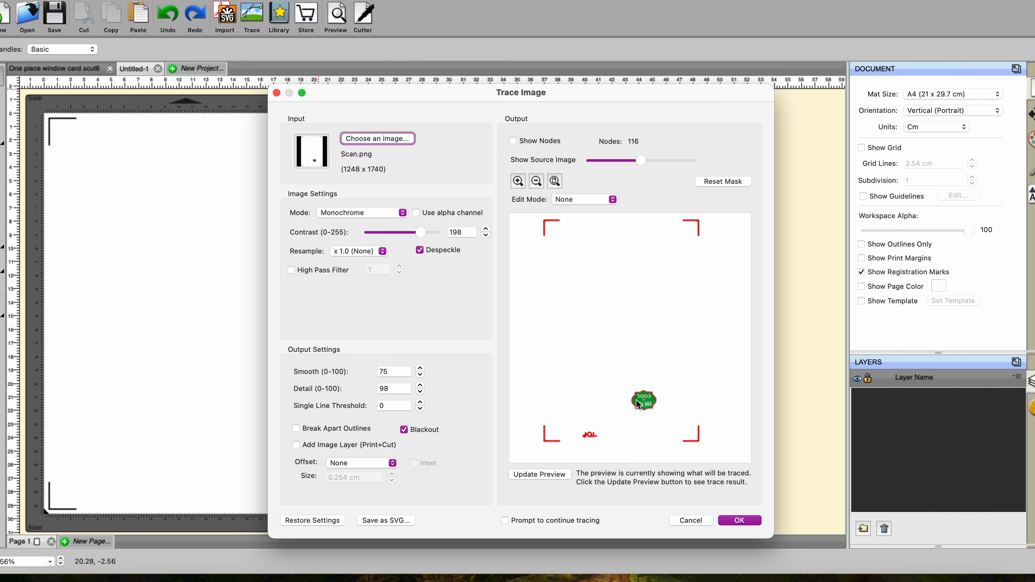
mouse_move(552, 427)
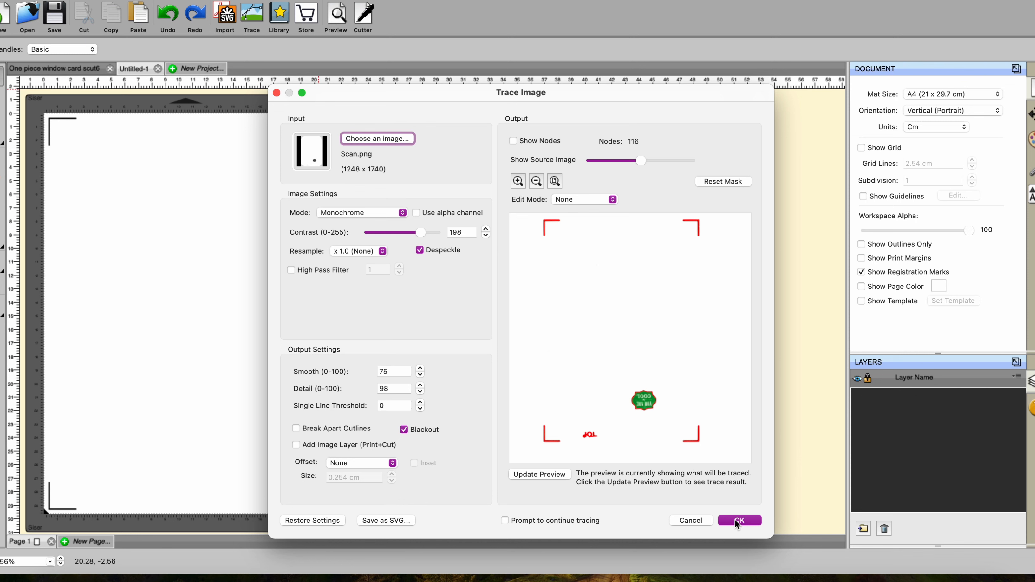
click(739, 520)
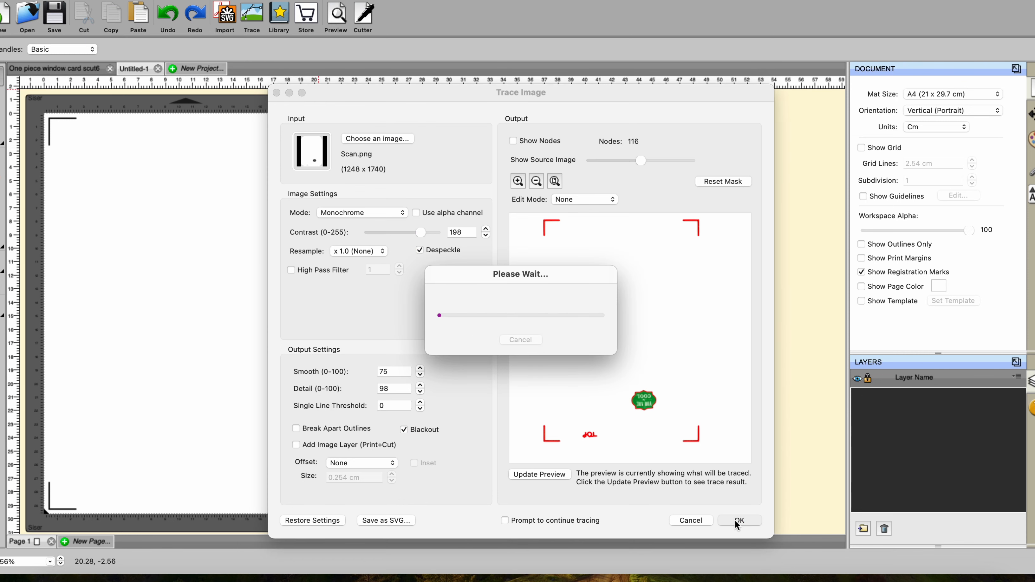
Step: Set the traced shapes' fill from Color to None so only outlines remain
click(739, 520)
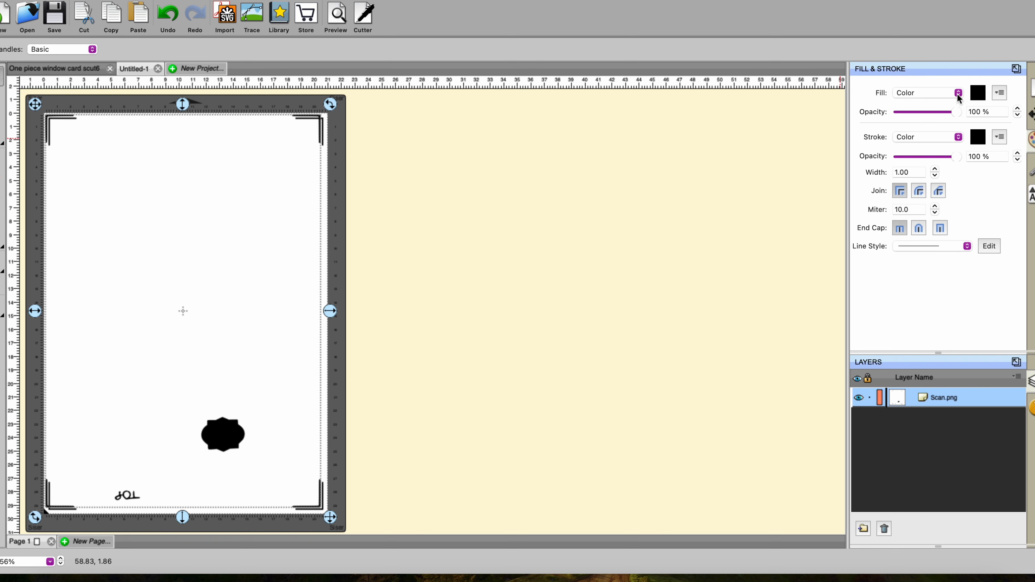
click(958, 92)
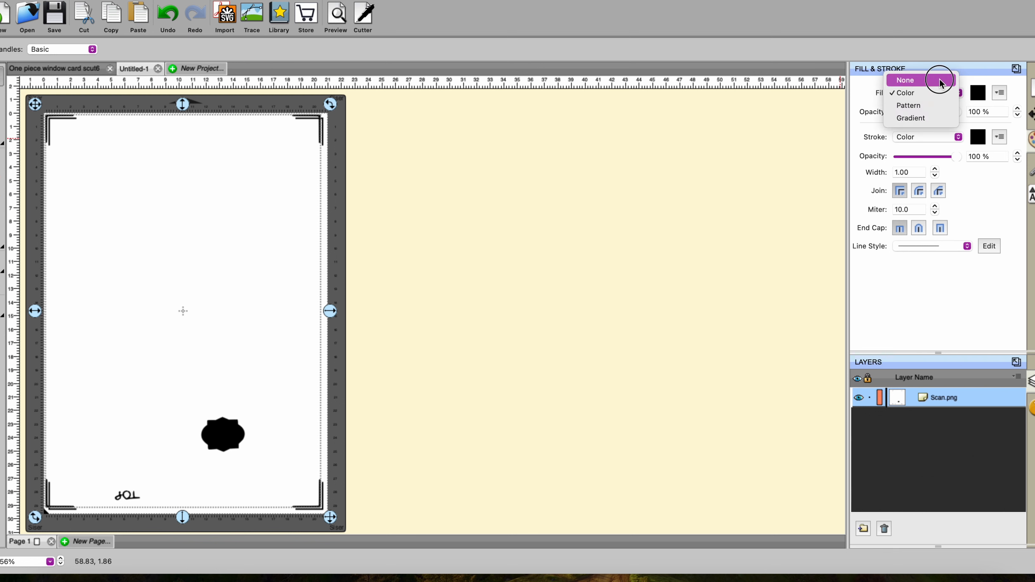
click(906, 80)
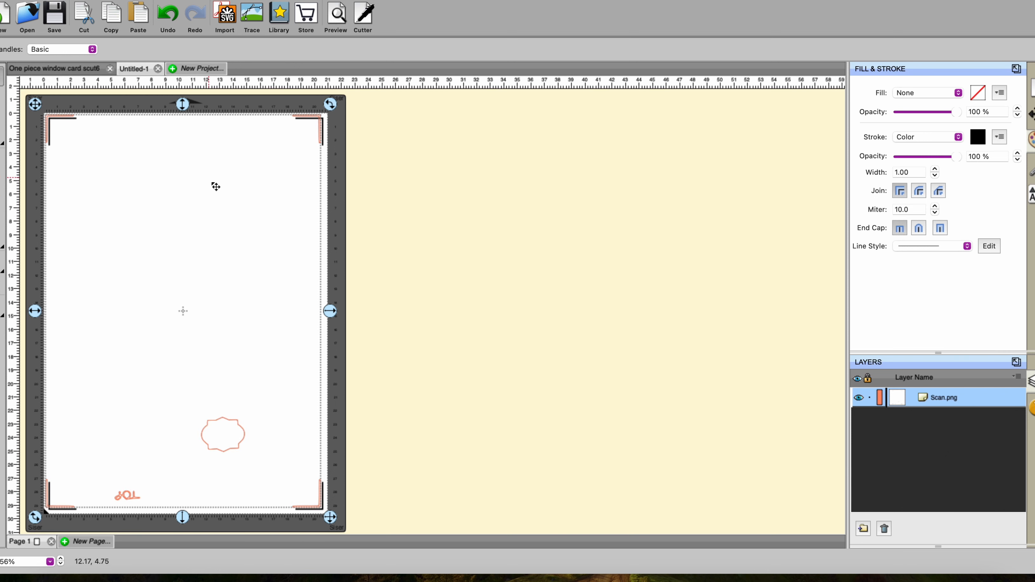
mouse_move(232, 342)
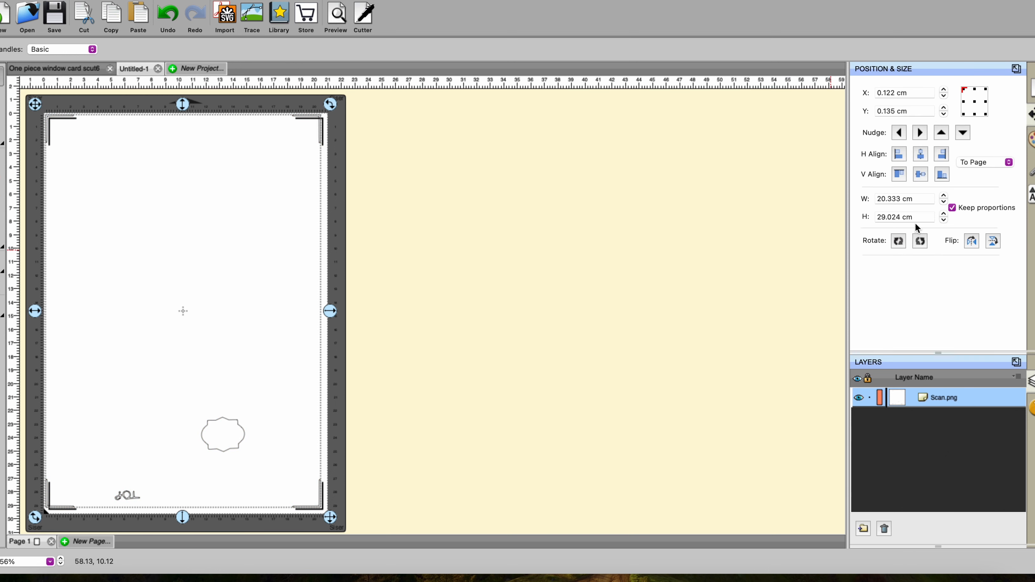
Step: Rotate the traced design 180° and centre it on the page
click(899, 240)
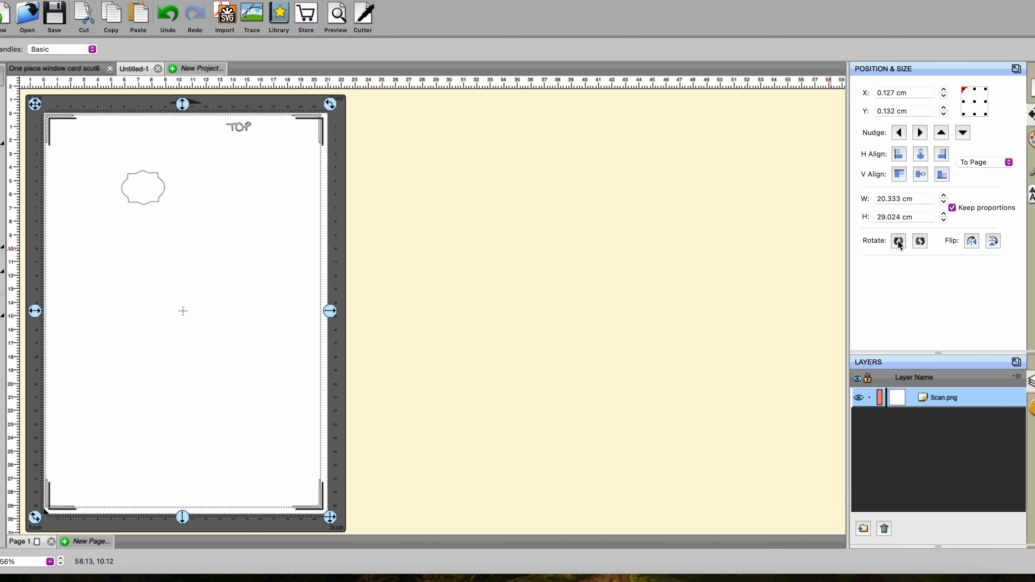
mouse_move(931, 178)
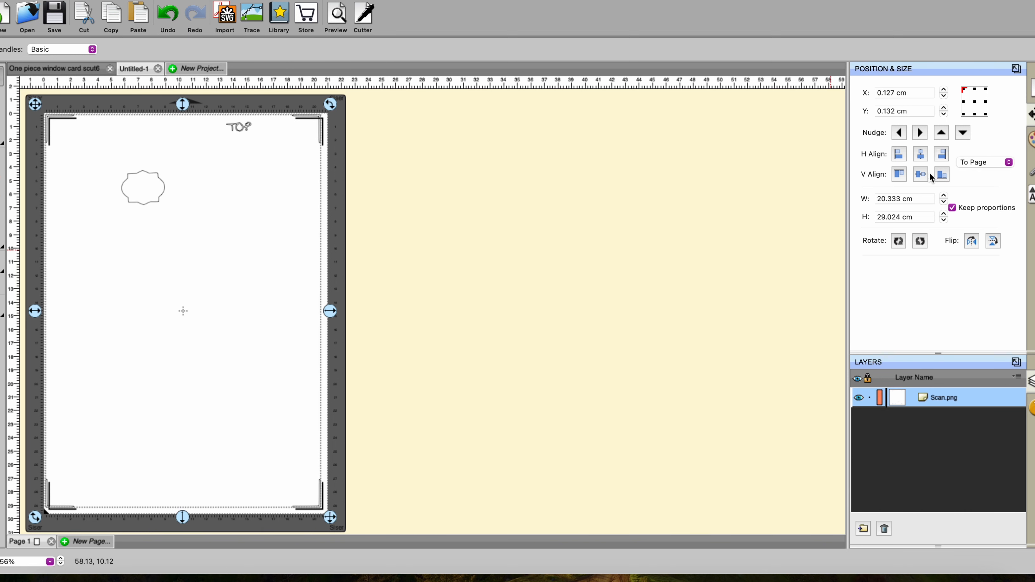
click(920, 174)
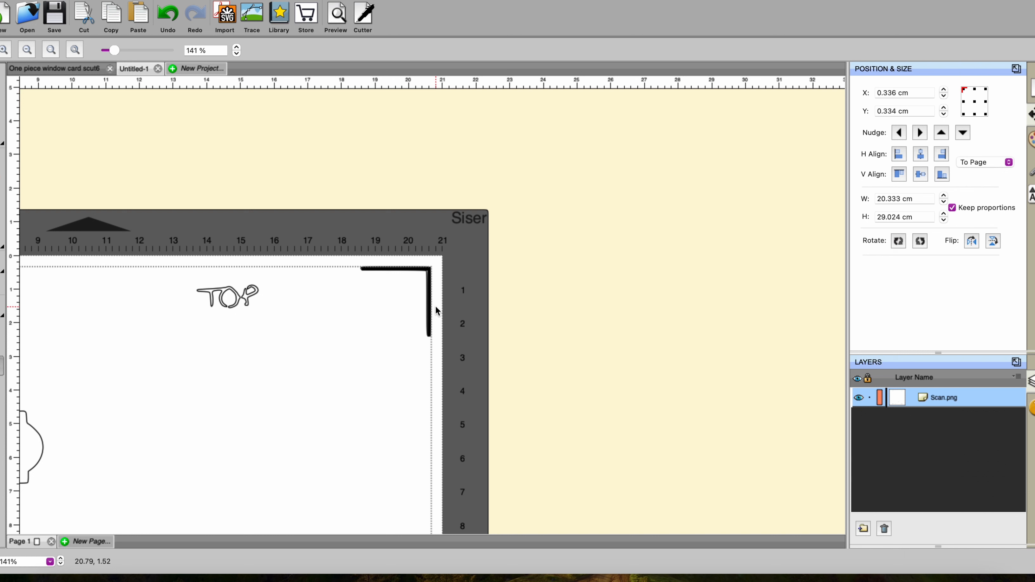
mouse_move(442, 302)
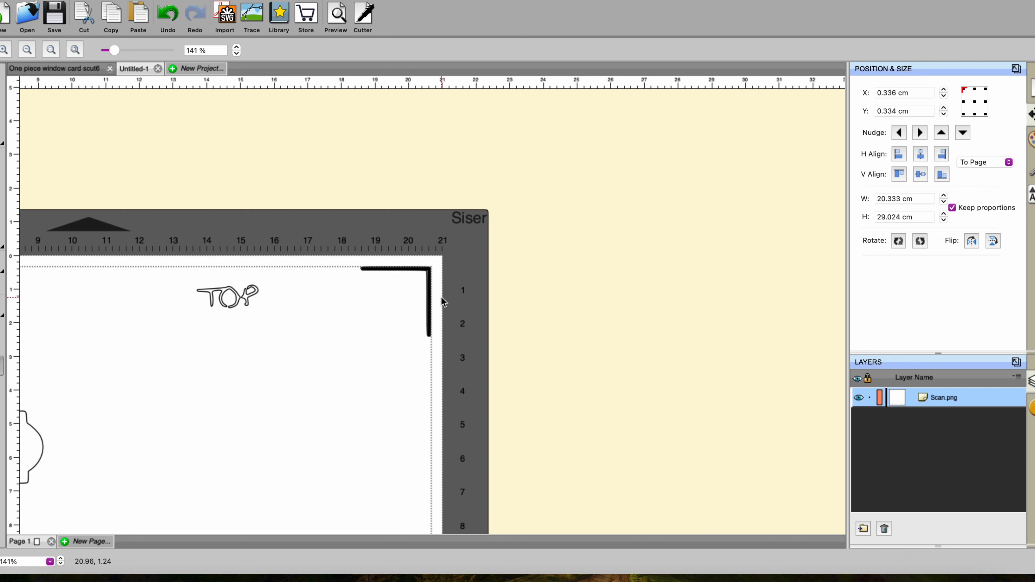
mouse_move(370, 157)
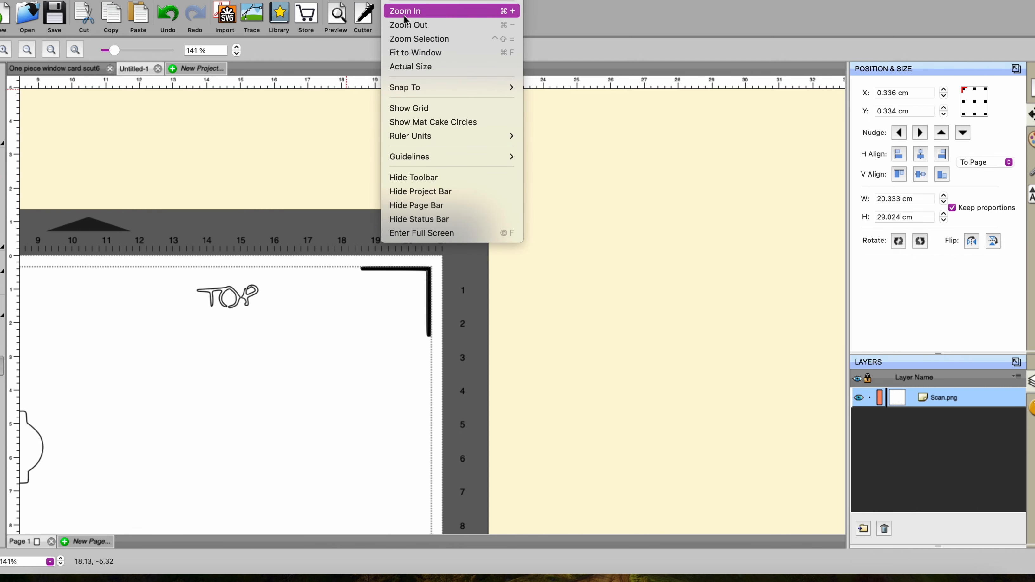
Step: Fit the page to the window and break the traced design apart into separate shapes
click(415, 52)
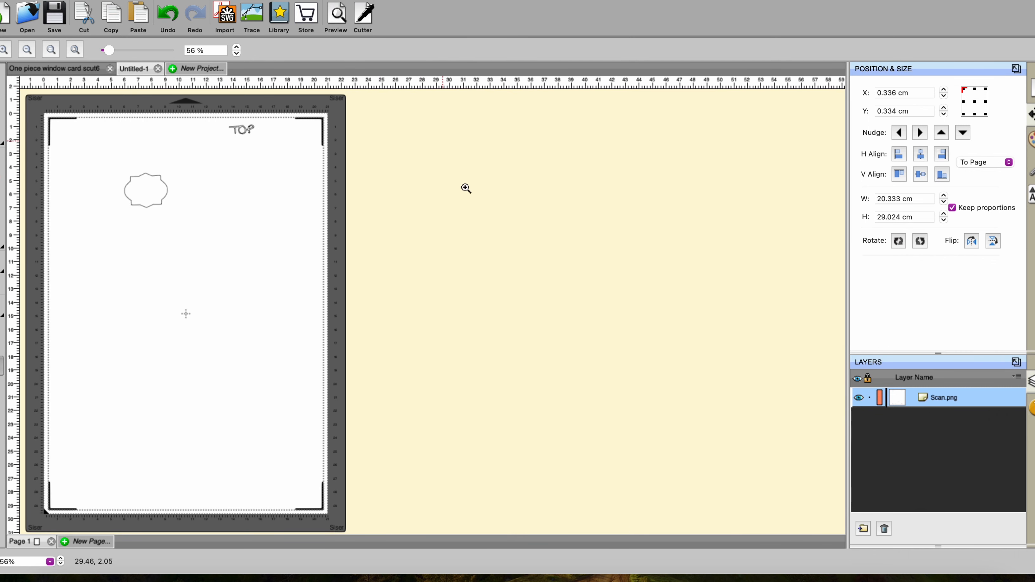
mouse_move(65, 136)
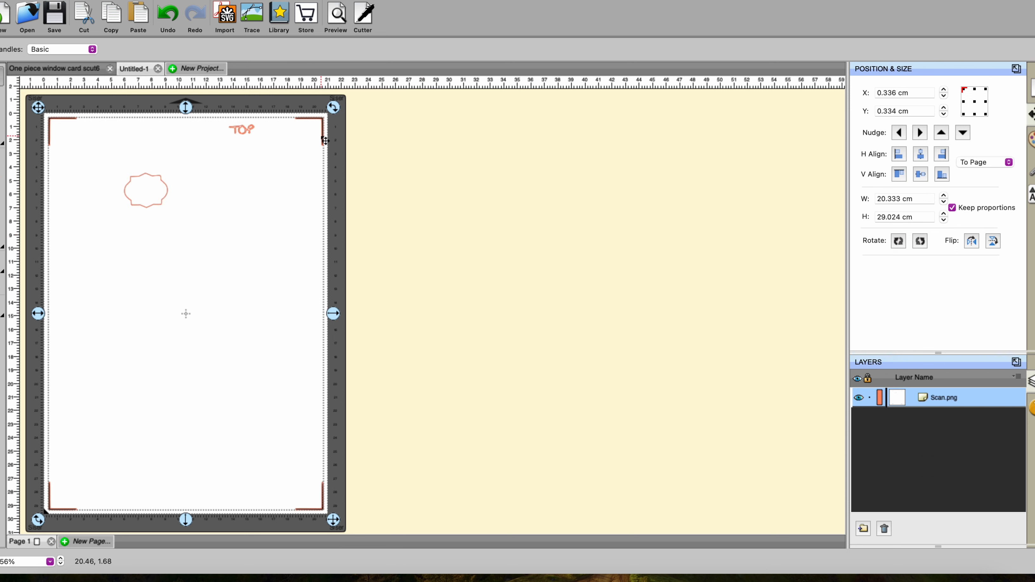
right_click(321, 140)
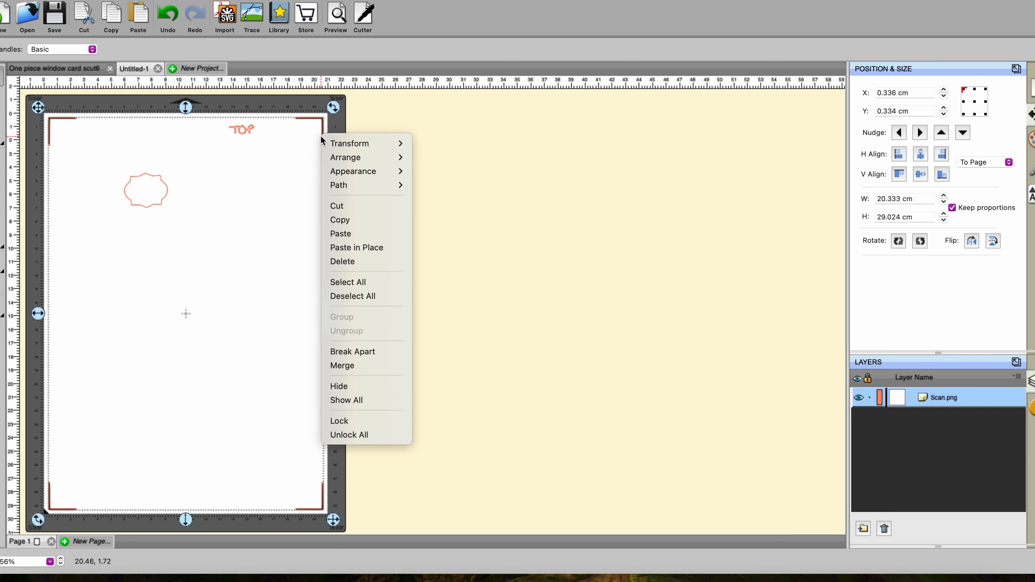
click(353, 352)
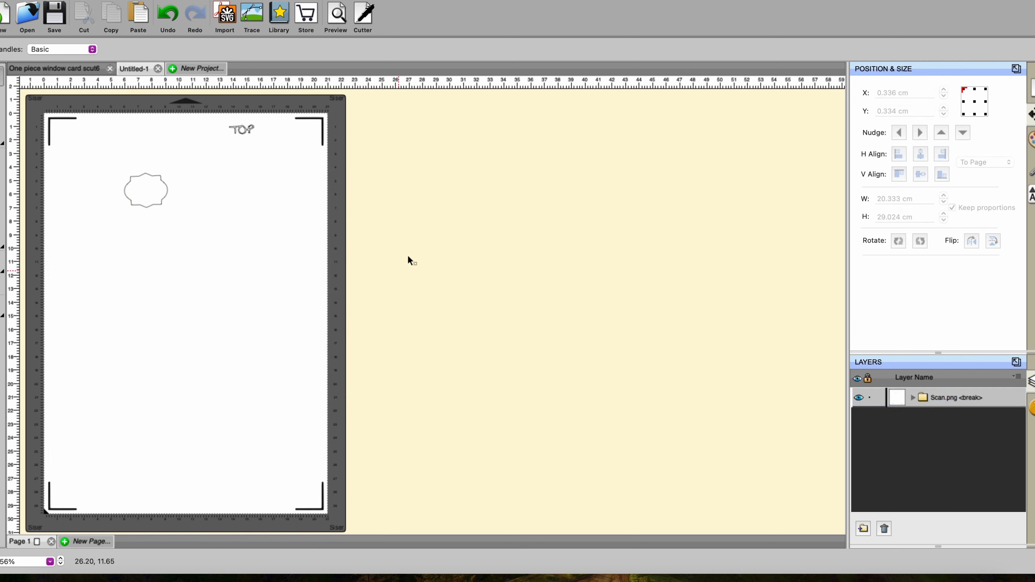
mouse_move(261, 97)
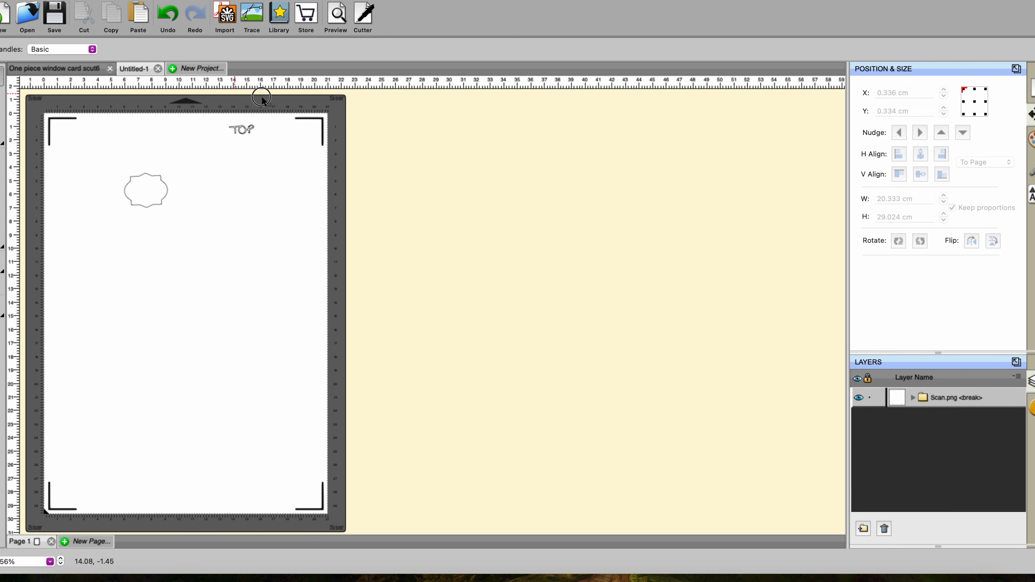
mouse_move(23, 108)
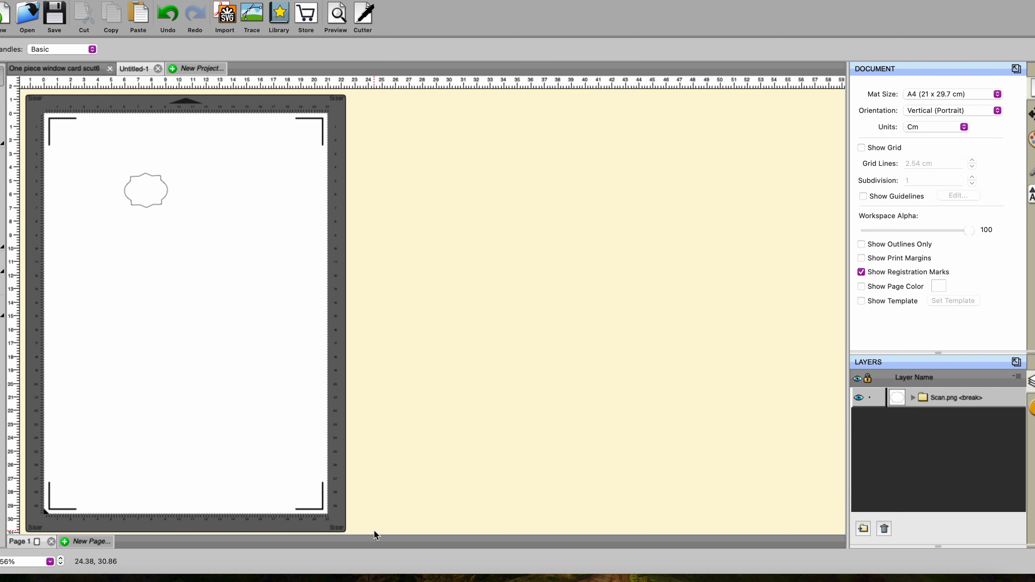
mouse_move(171, 194)
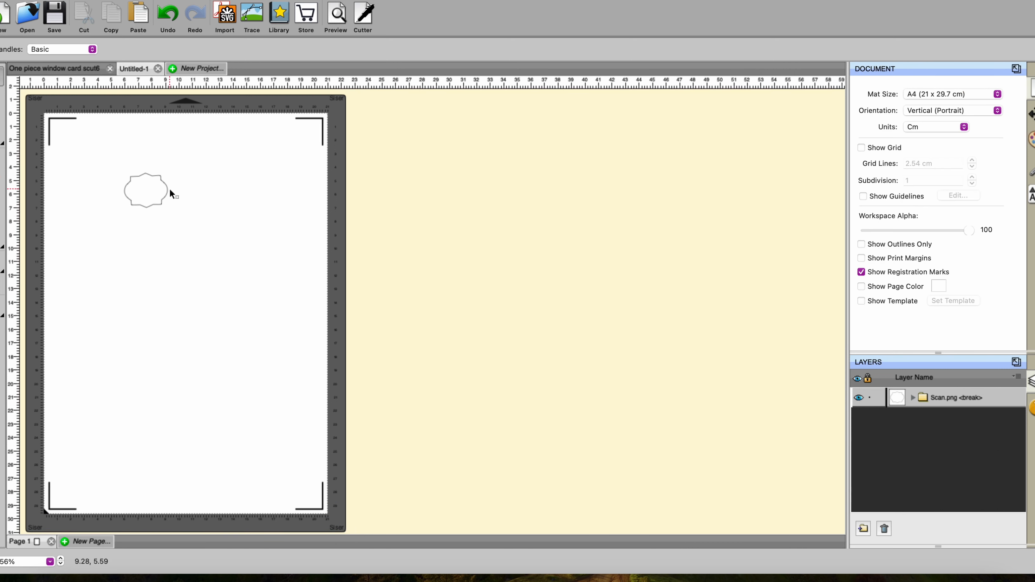
Step: Give the selected stamp outline a rounded 0.200 cm Offset Path
click(146, 191)
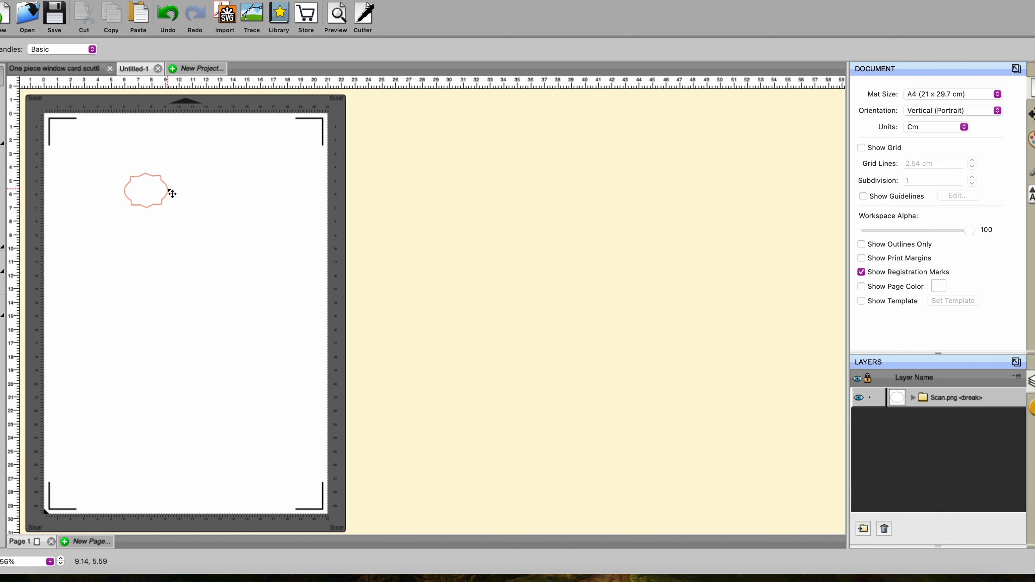
click(146, 191)
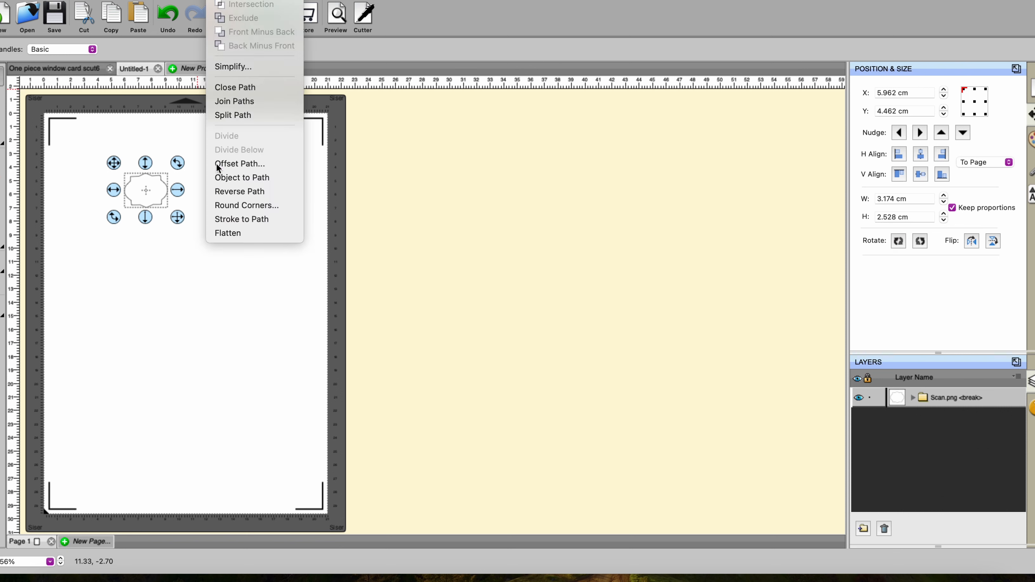
click(240, 163)
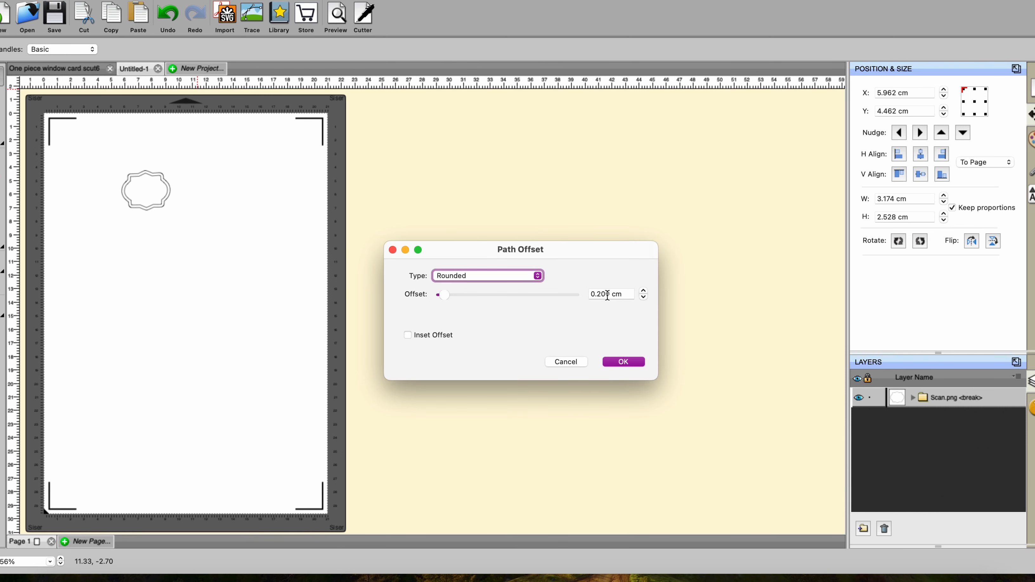
click(622, 362)
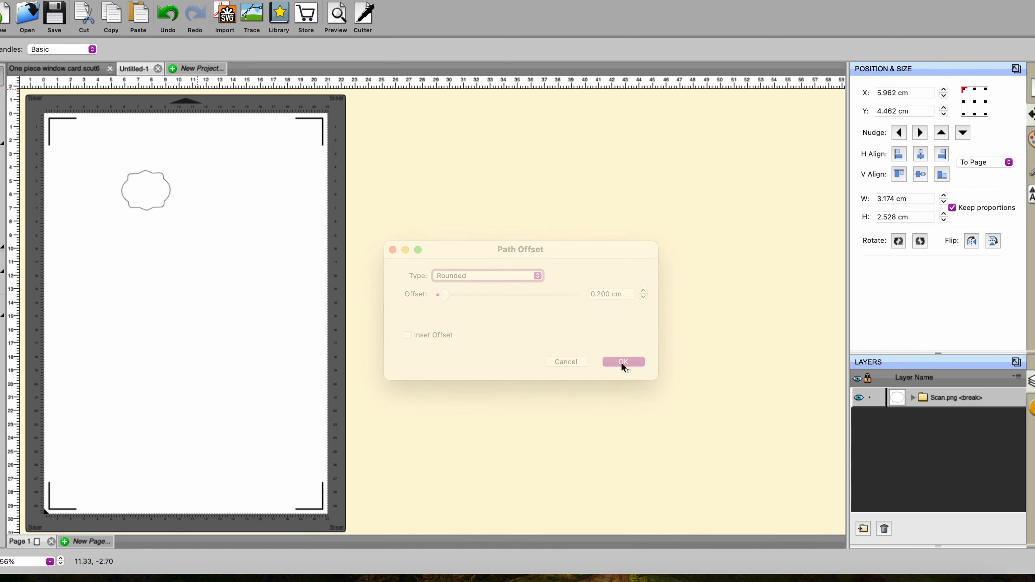
Step: Switch the Juliet's cut settings to the Print+Cut registration-mark scanning step
click(622, 361)
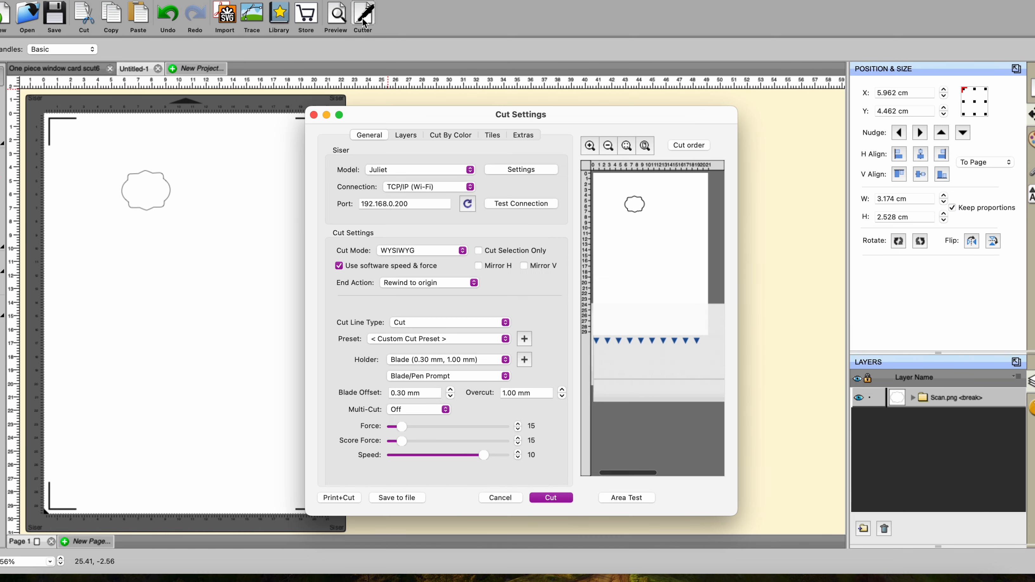
mouse_move(519, 427)
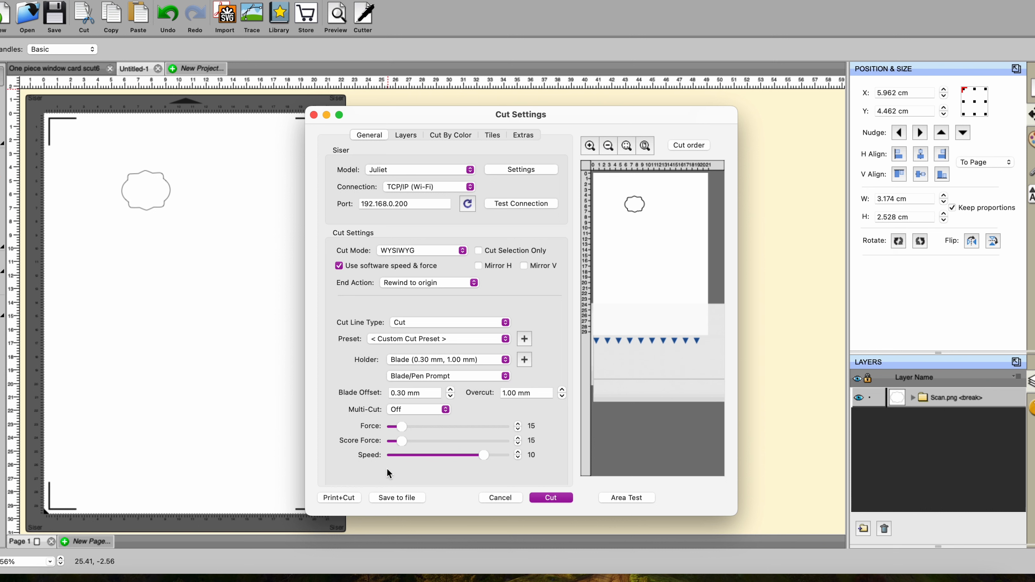
click(338, 498)
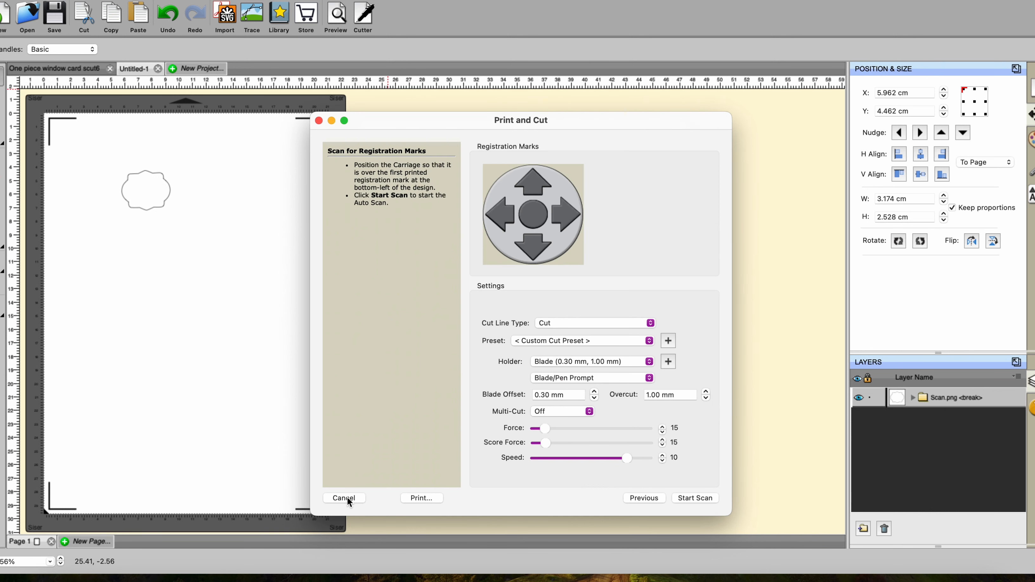
mouse_move(699, 507)
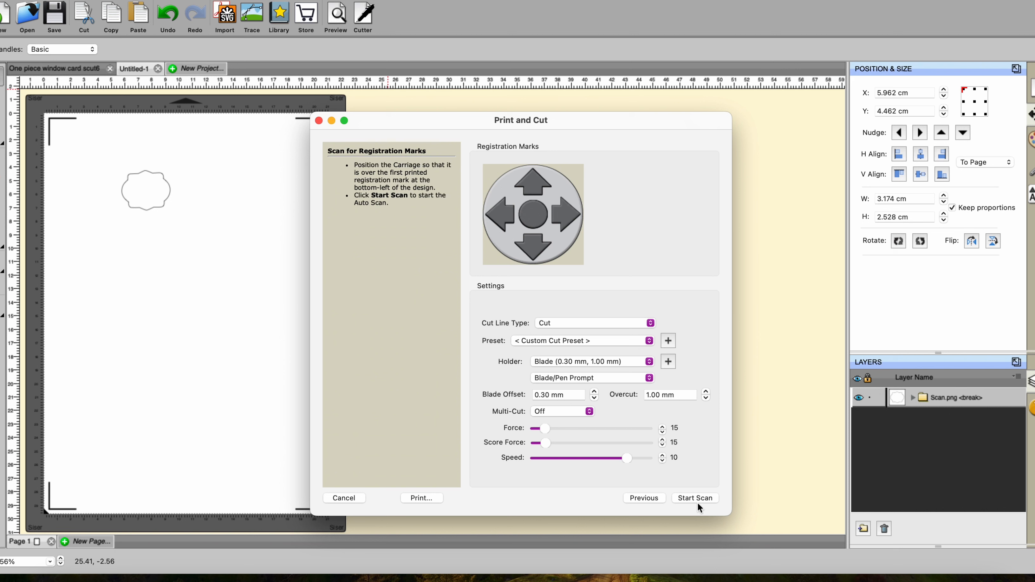
mouse_move(767, 176)
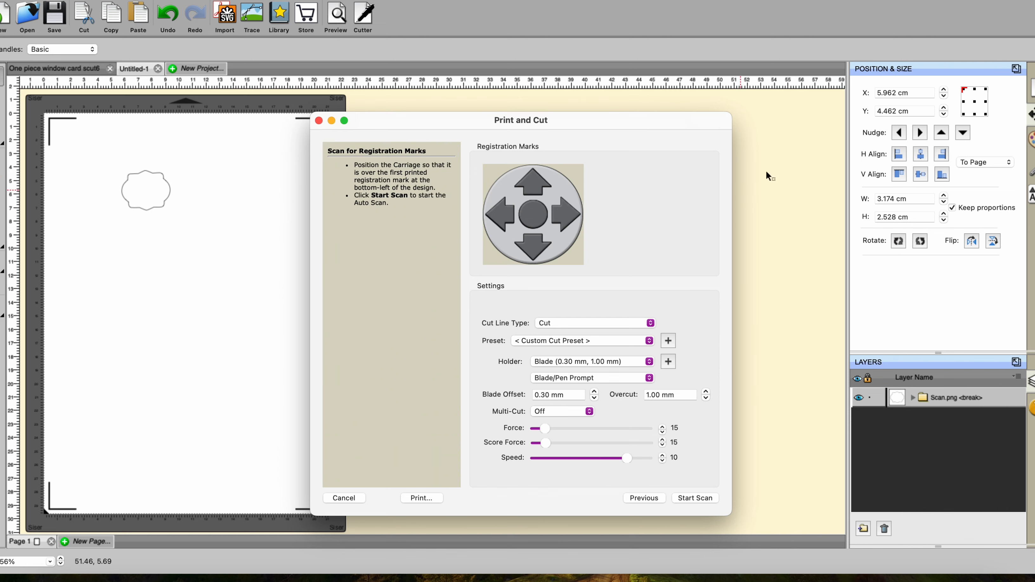